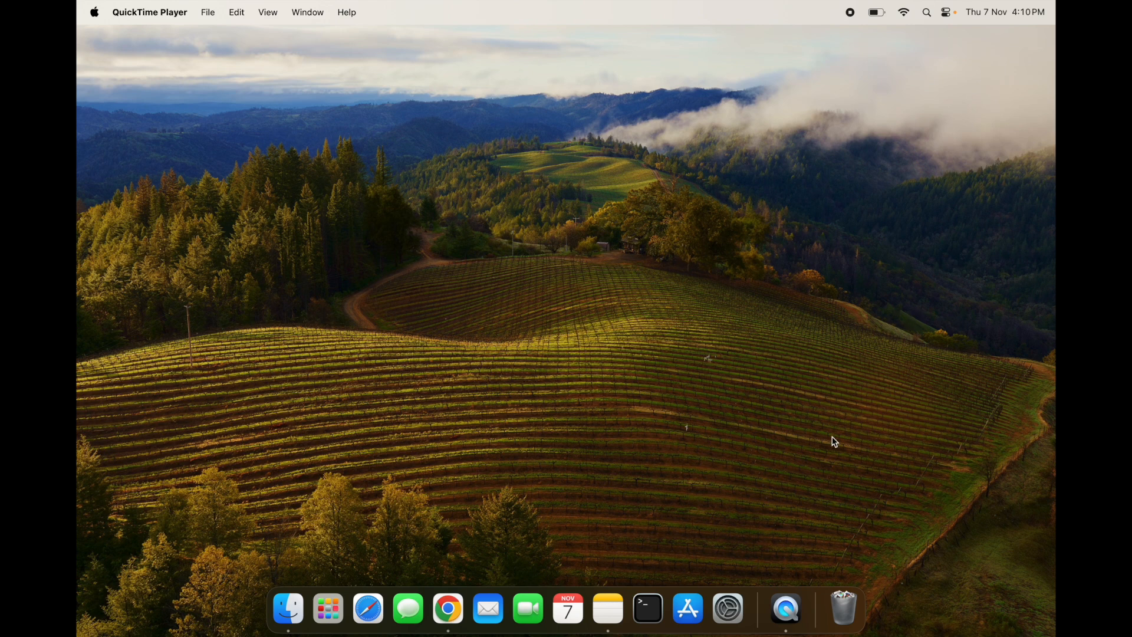
Launch Chrome and search Google for "download java"
{"action": "left_click", "coordinate": [449, 609]}
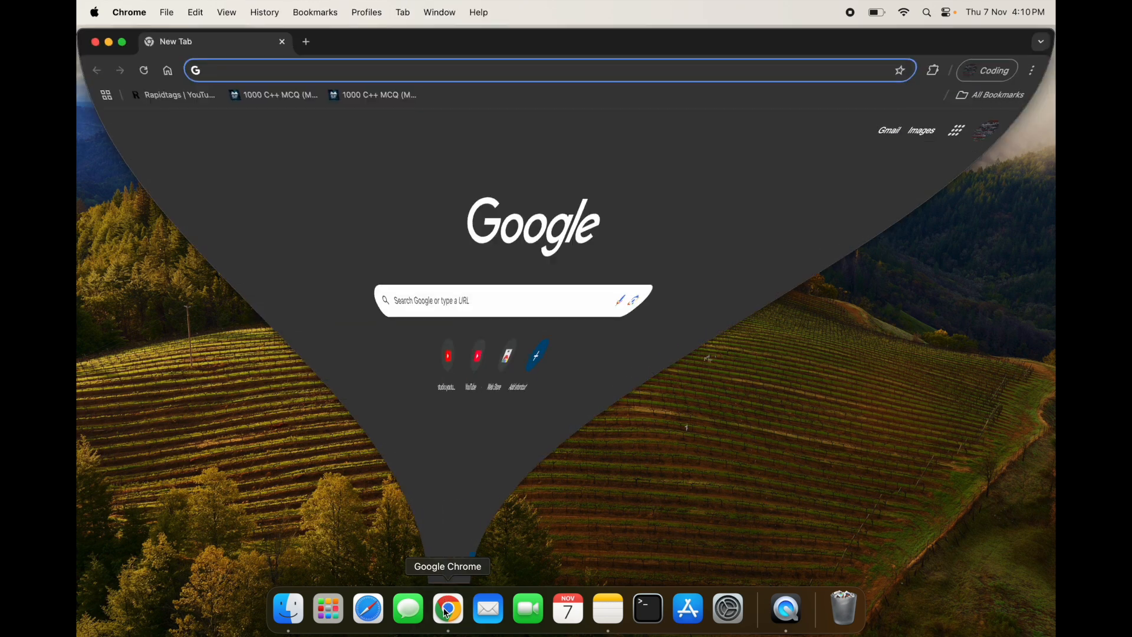
{"action": "type", "text": "download java"}
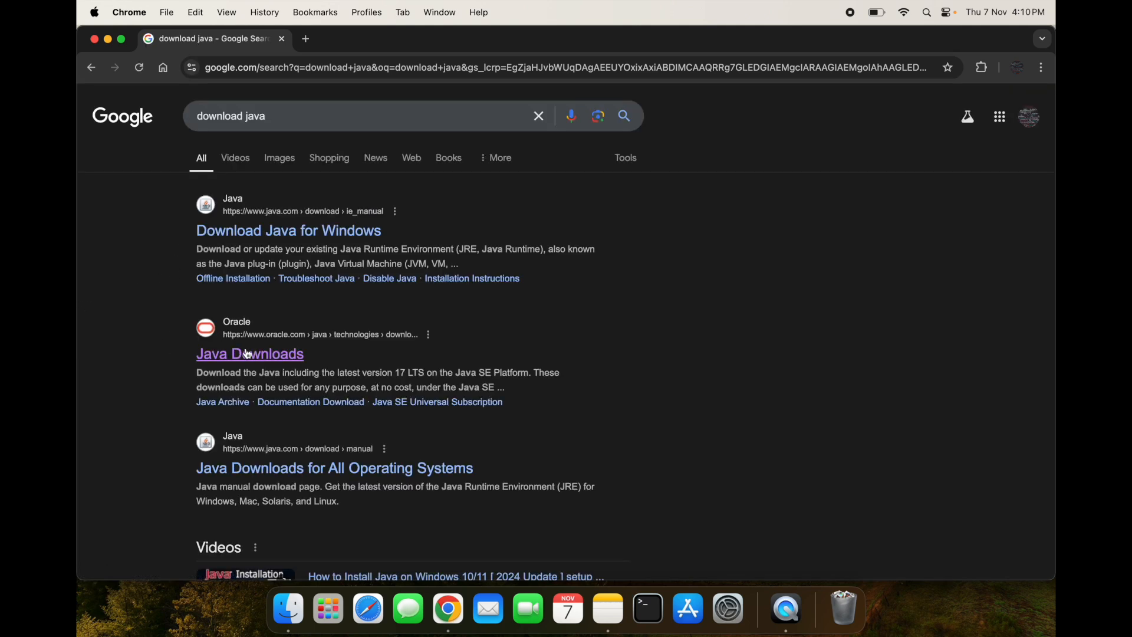
Go to Oracle's Java Downloads result and show the JDK 21 macOS installers (ARM64 and x64 DMG)
{"action": "left_click", "coordinate": [249, 354]}
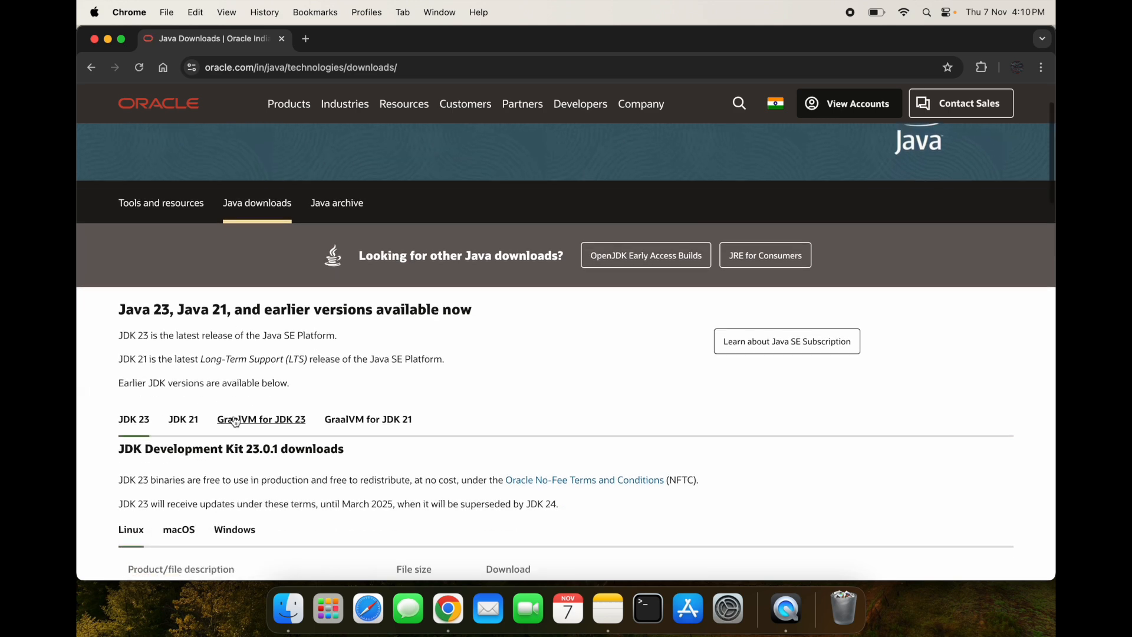
{"action": "scroll", "scroll_direction": "down", "scroll_amount": 3}
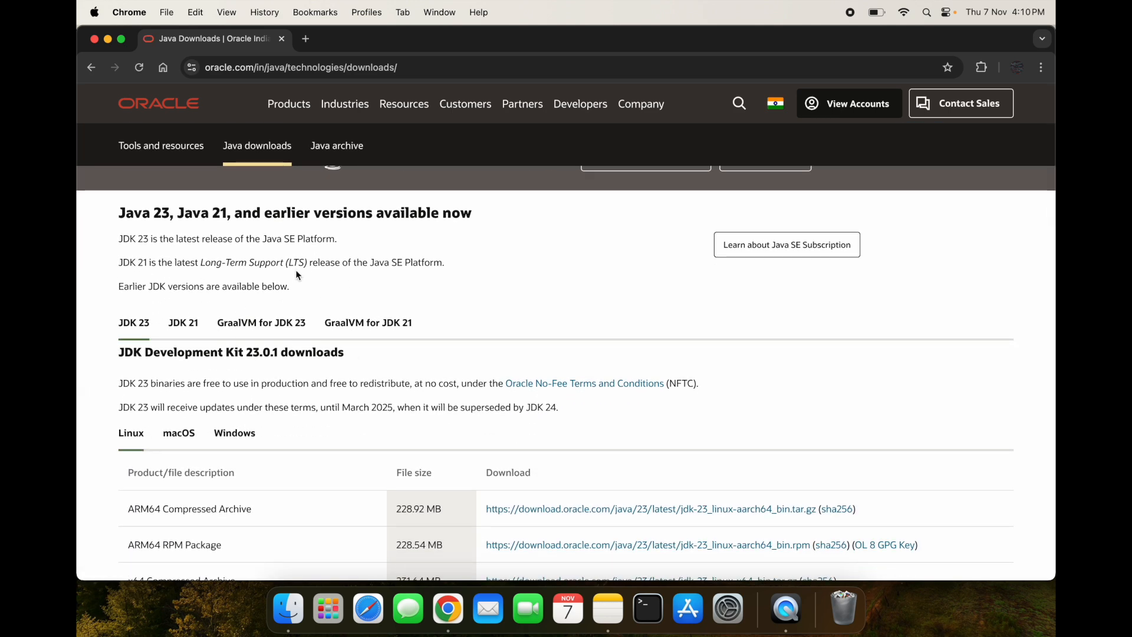
{"action": "scroll", "scroll_direction": "down", "scroll_amount": 3}
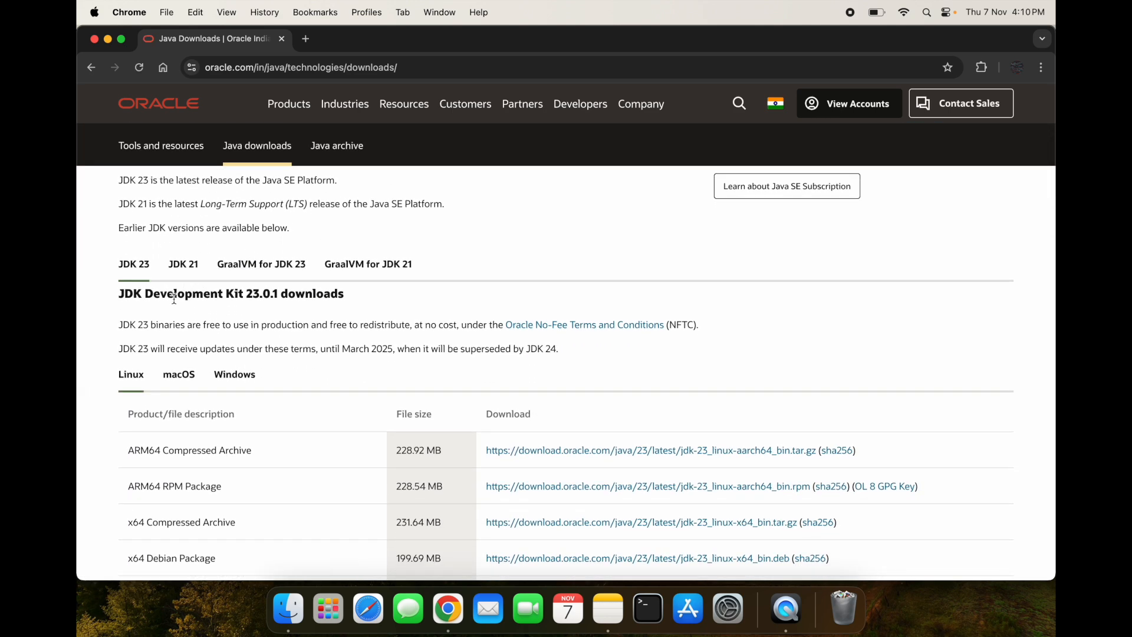
{"action": "left_click", "coordinate": [183, 263]}
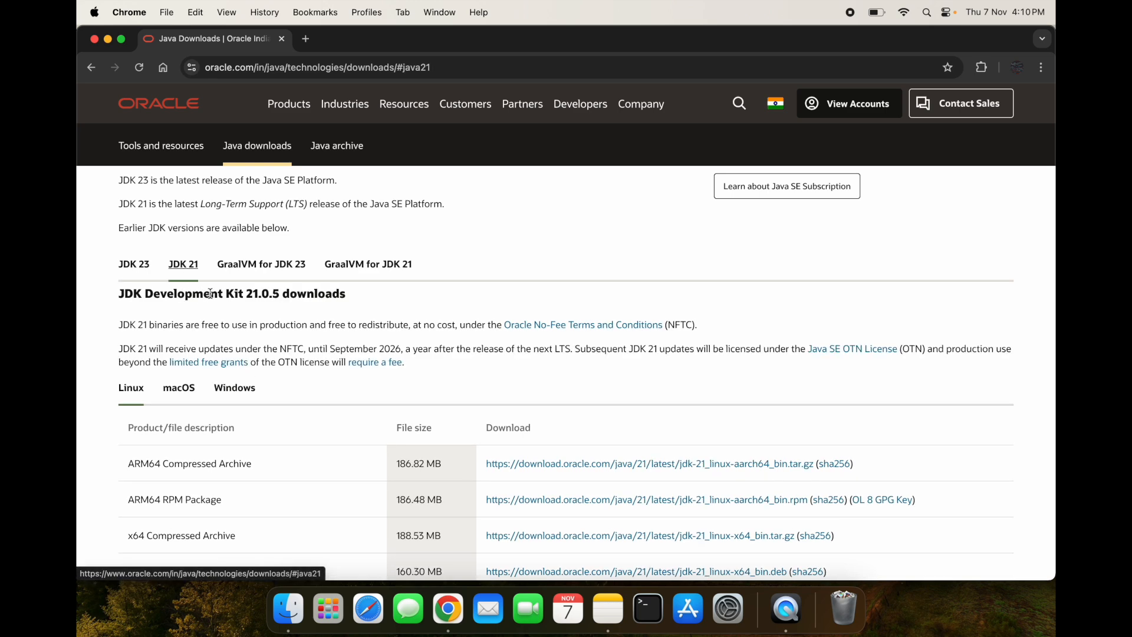
{"action": "scroll", "scroll_direction": "down", "scroll_amount": 3}
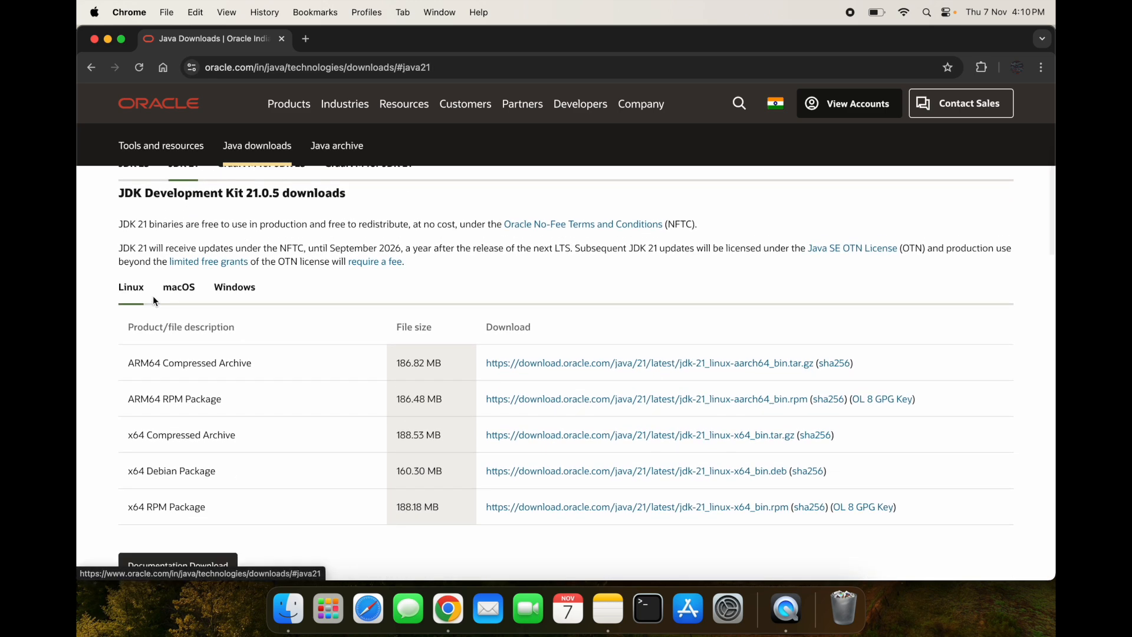
{"action": "left_click", "coordinate": [178, 287]}
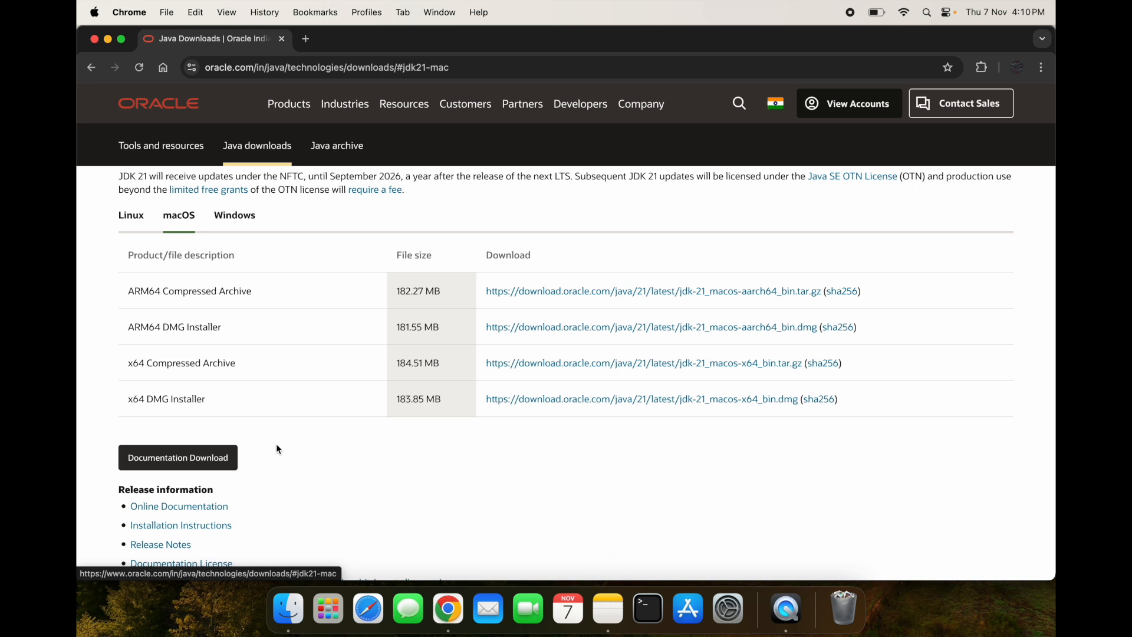
{"action": "mouse_move", "coordinate": [213, 420]}
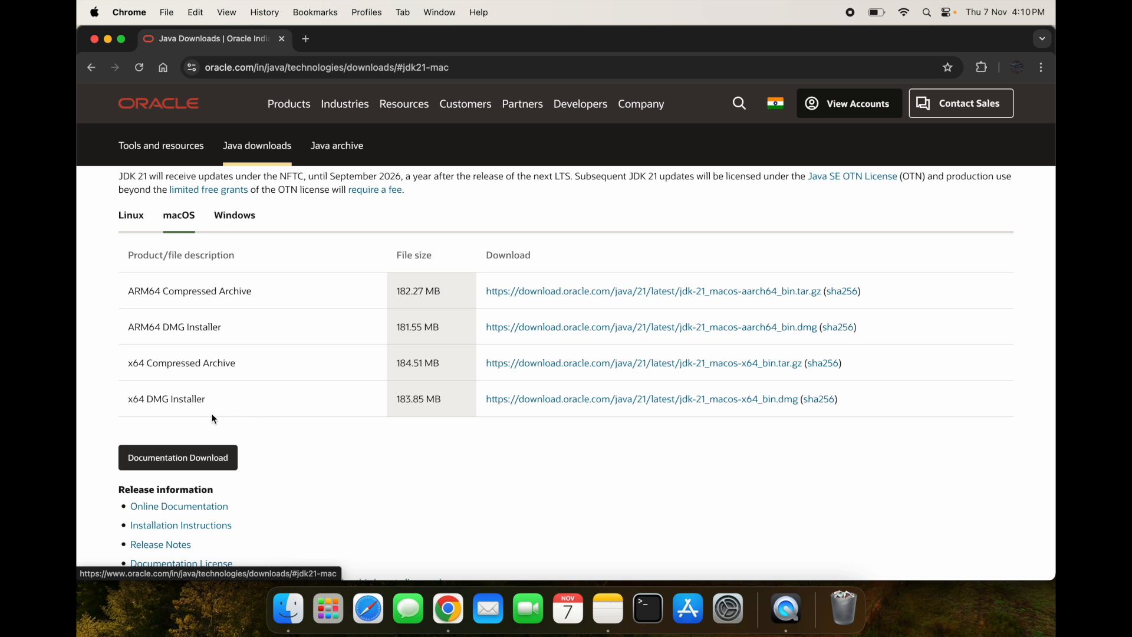
{"action": "mouse_move", "coordinate": [169, 332]}
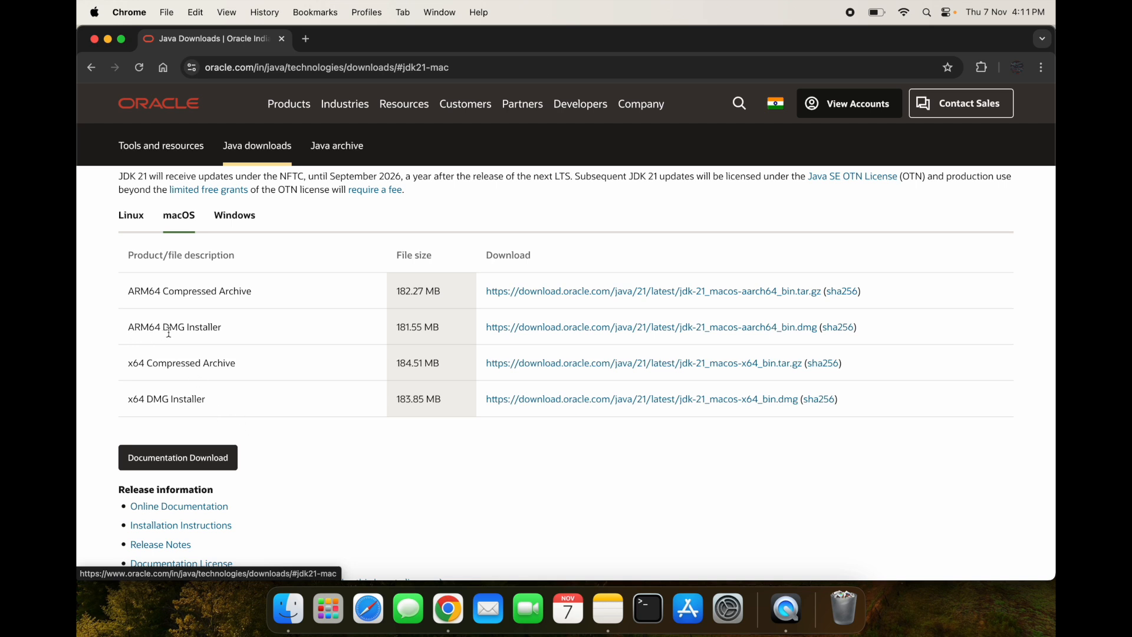
{"action": "mouse_move", "coordinate": [272, 344]}
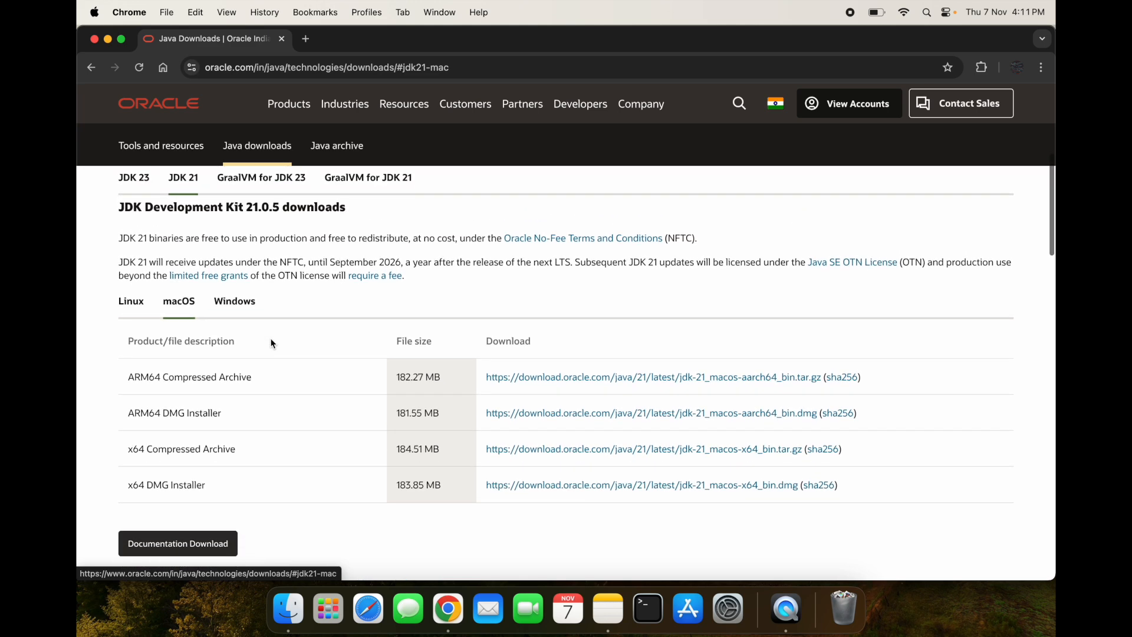
{"action": "scroll", "scroll_direction": "down", "scroll_amount": 3}
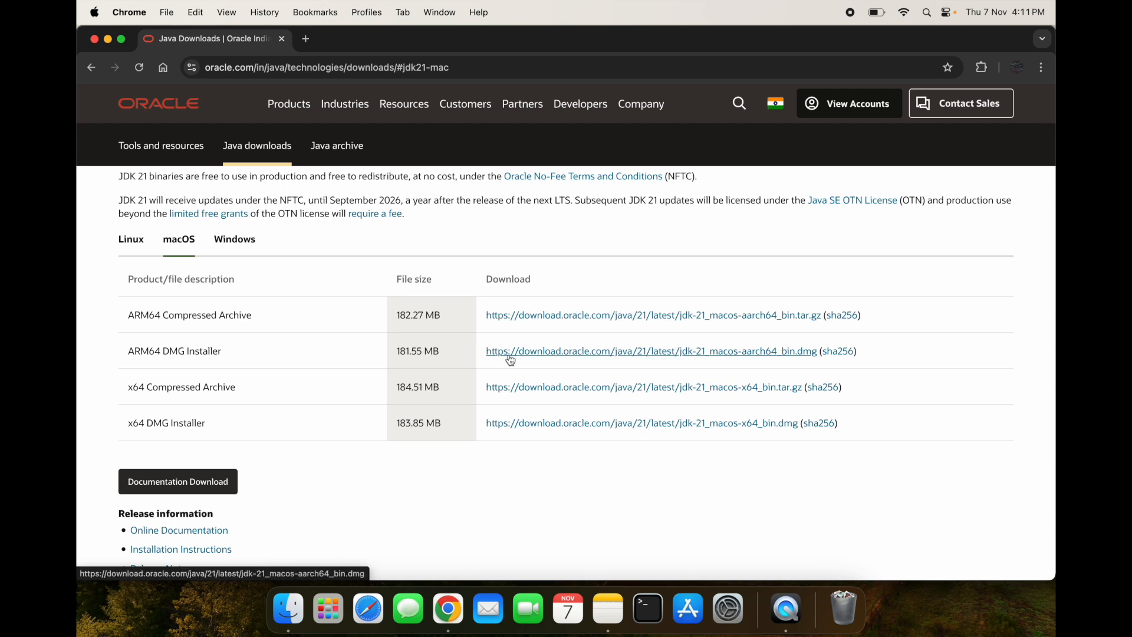
Download jdk-21_macos-aarch64_bin.dmg and watch its progress in the downloads bubble
{"action": "left_click", "coordinate": [651, 351]}
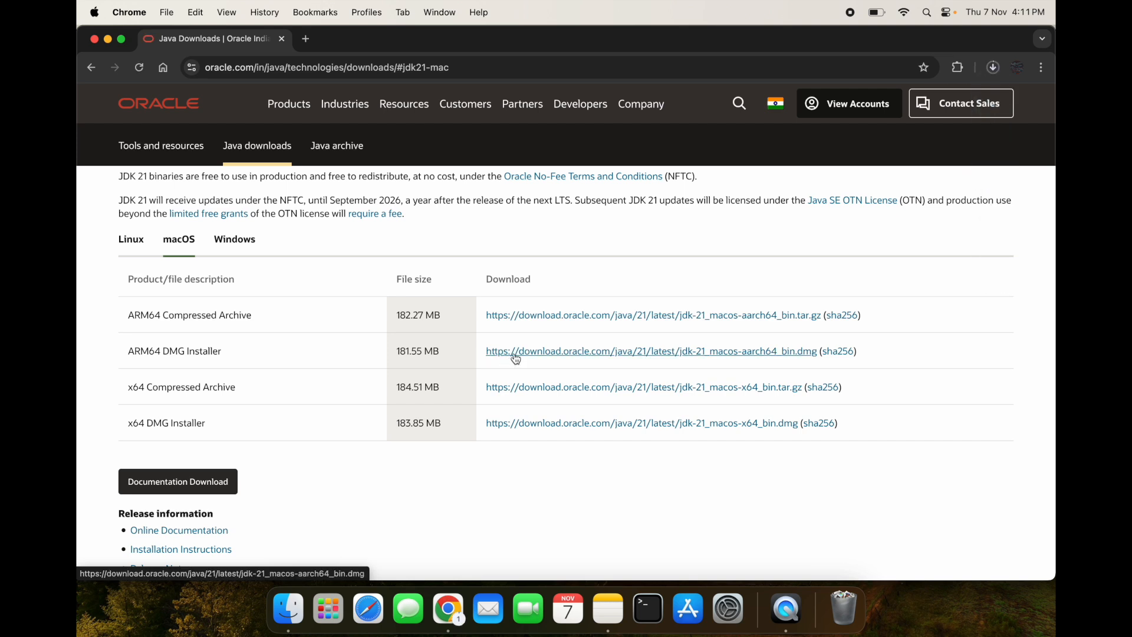
{"action": "left_click", "coordinate": [651, 352]}
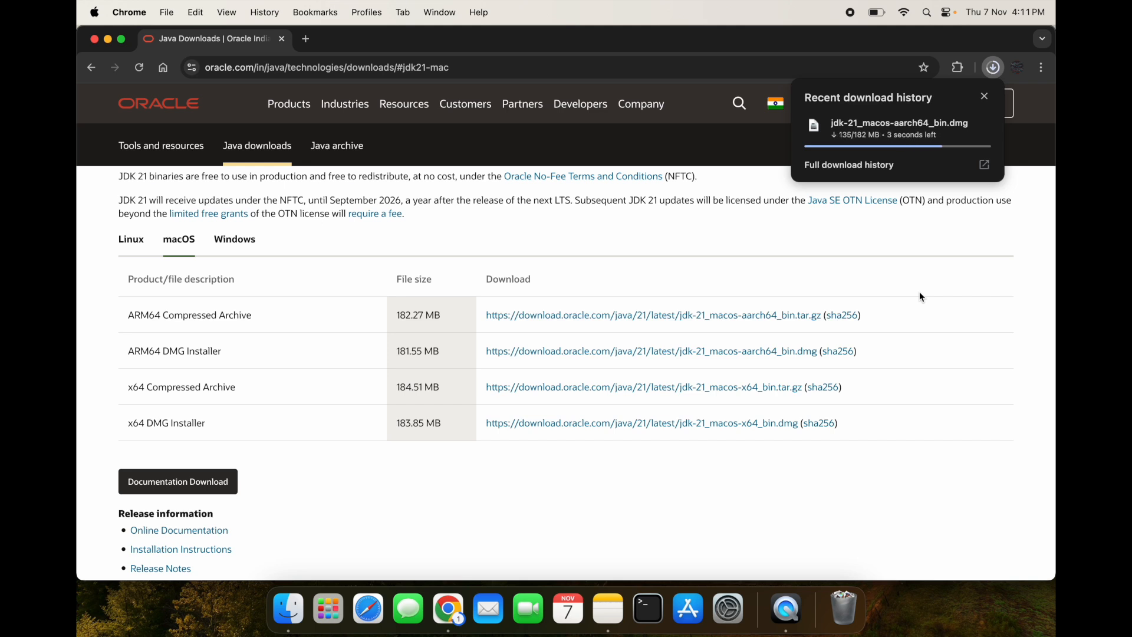
{"action": "mouse_move", "coordinate": [935, 233]}
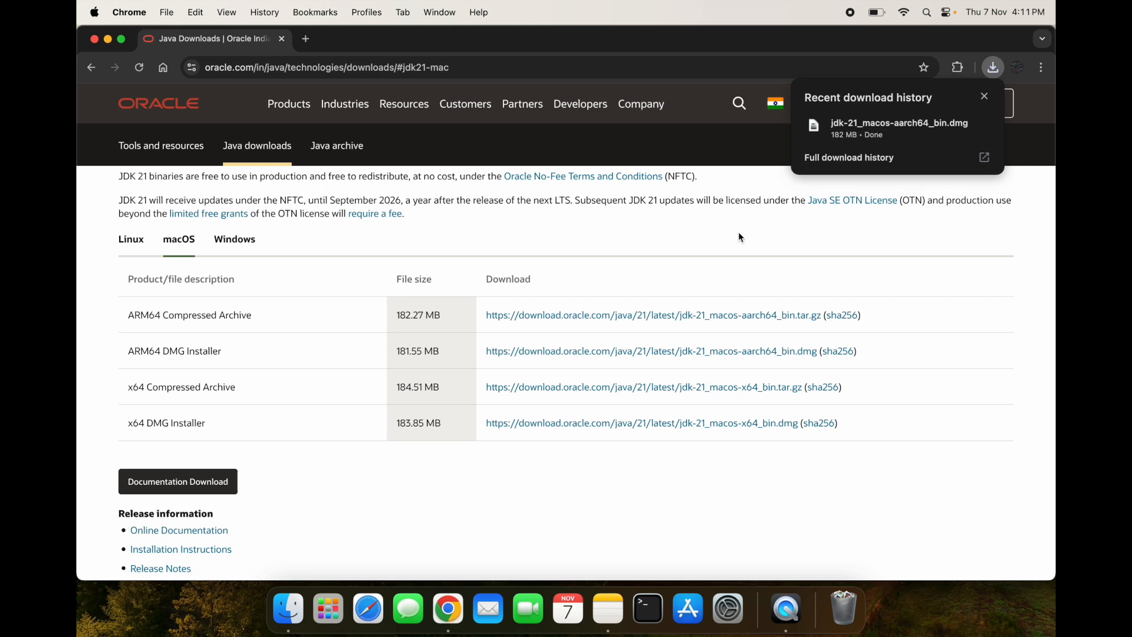
{"action": "mouse_move", "coordinate": [887, 128]}
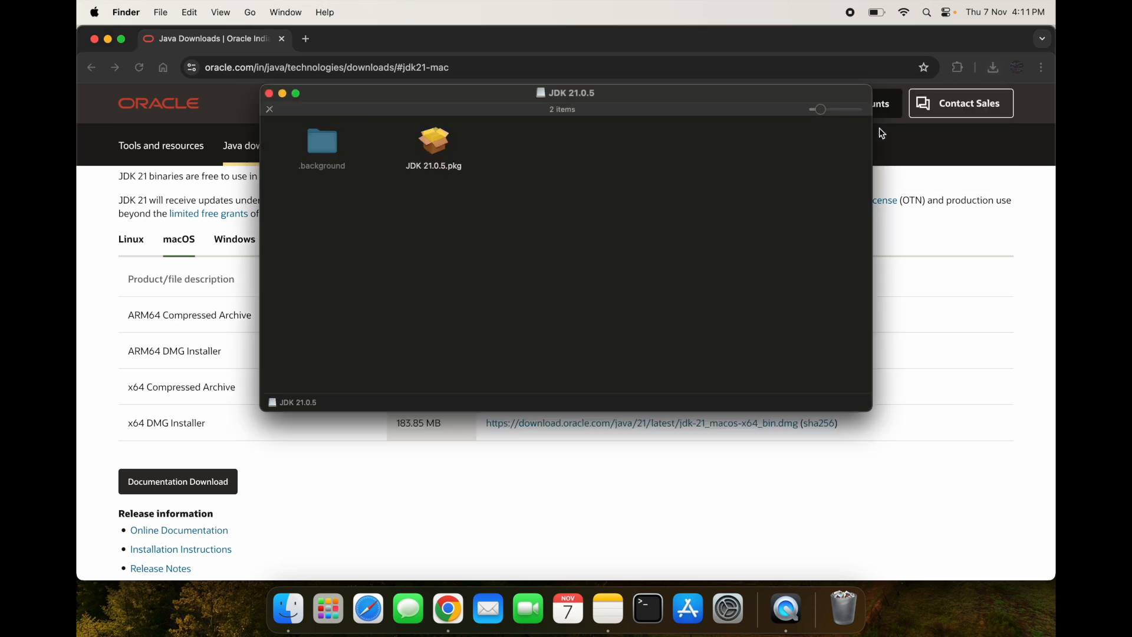
{"action": "mouse_move", "coordinate": [445, 155]}
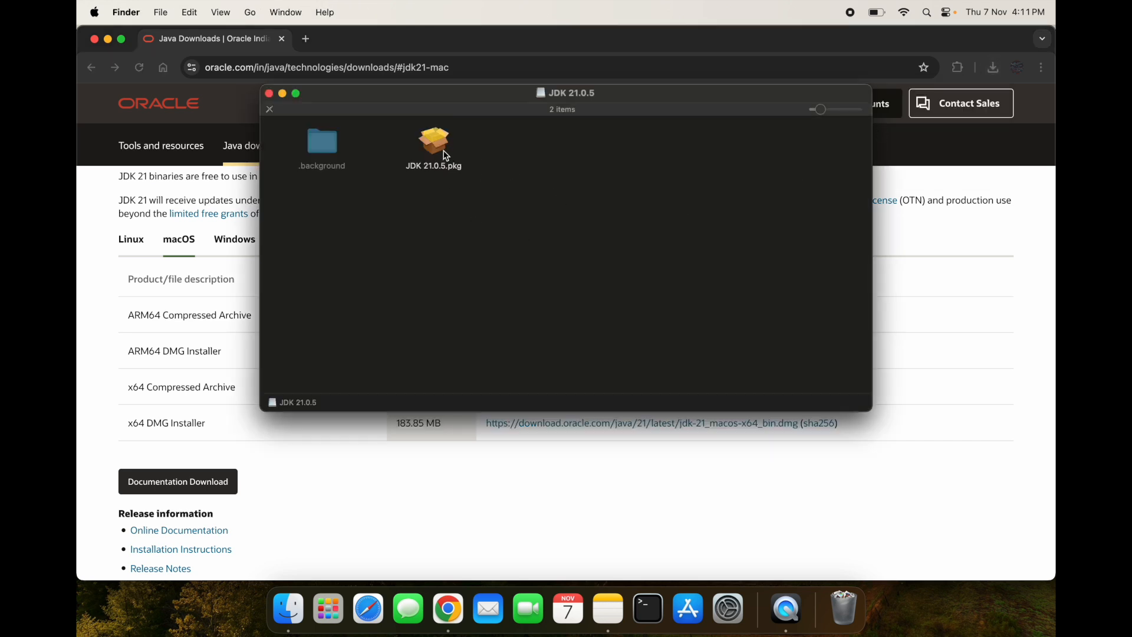
{"action": "mouse_move", "coordinate": [433, 163]}
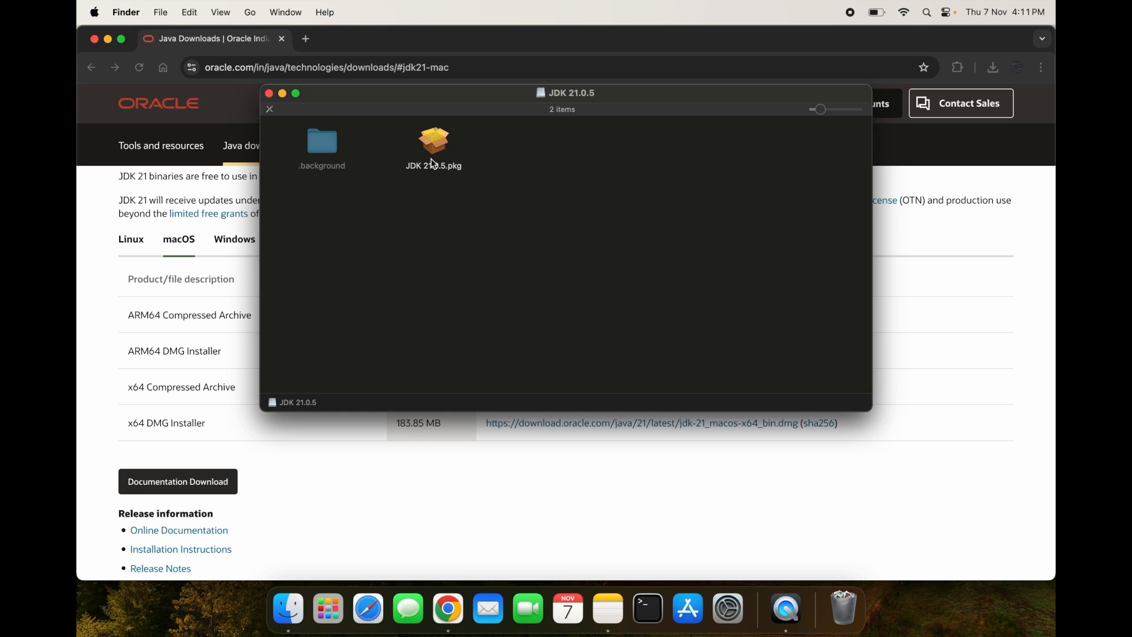
Launch JDK 21.0.5.pkg from the mounted disk image in Finder
{"action": "left_click", "coordinate": [432, 140]}
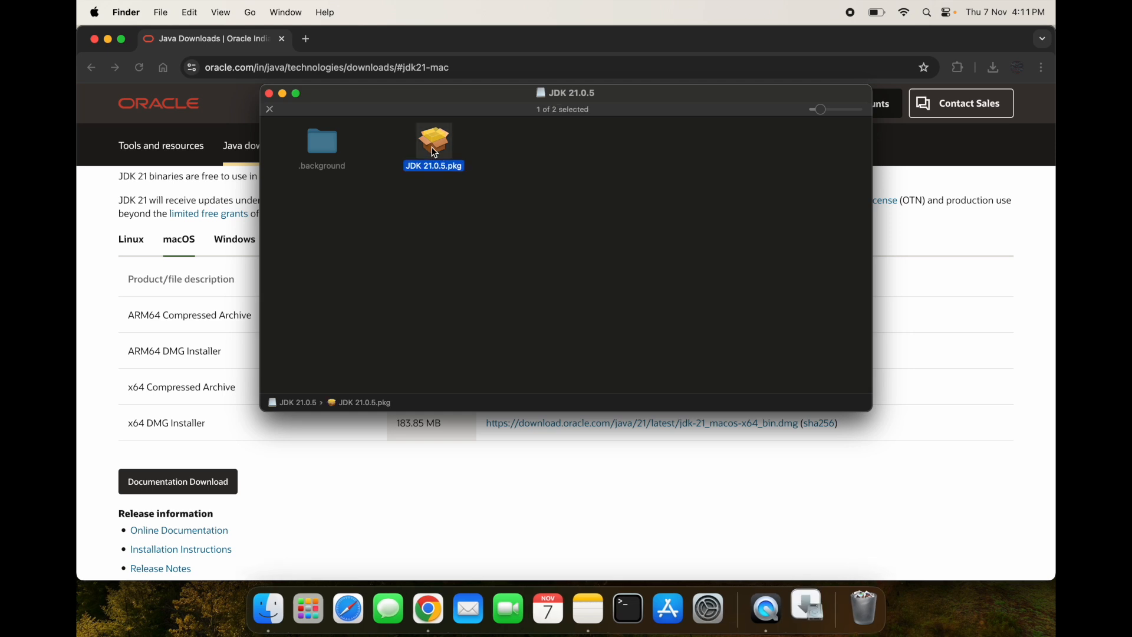
{"action": "double_click", "coordinate": [433, 141]}
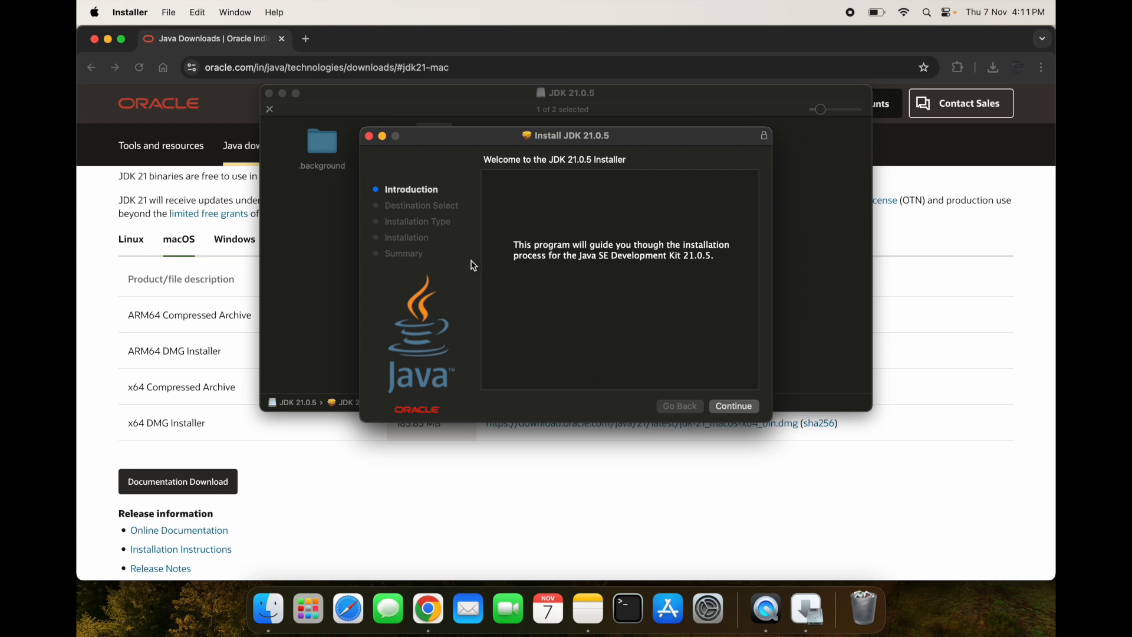
{"action": "mouse_move", "coordinate": [626, 284]}
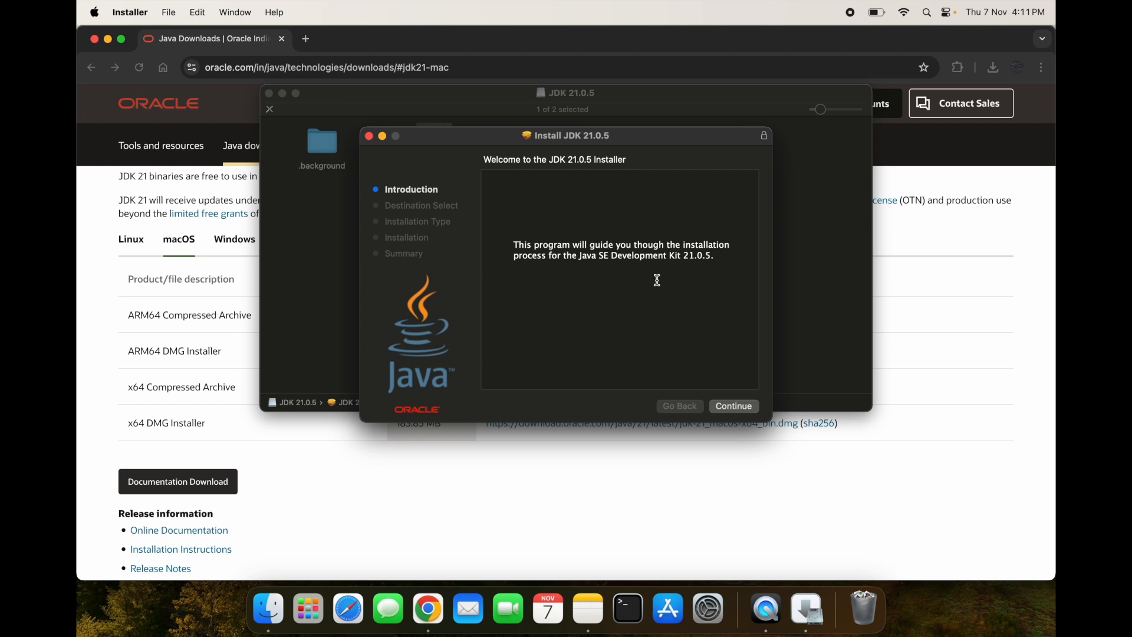
{"action": "mouse_move", "coordinate": [657, 274]}
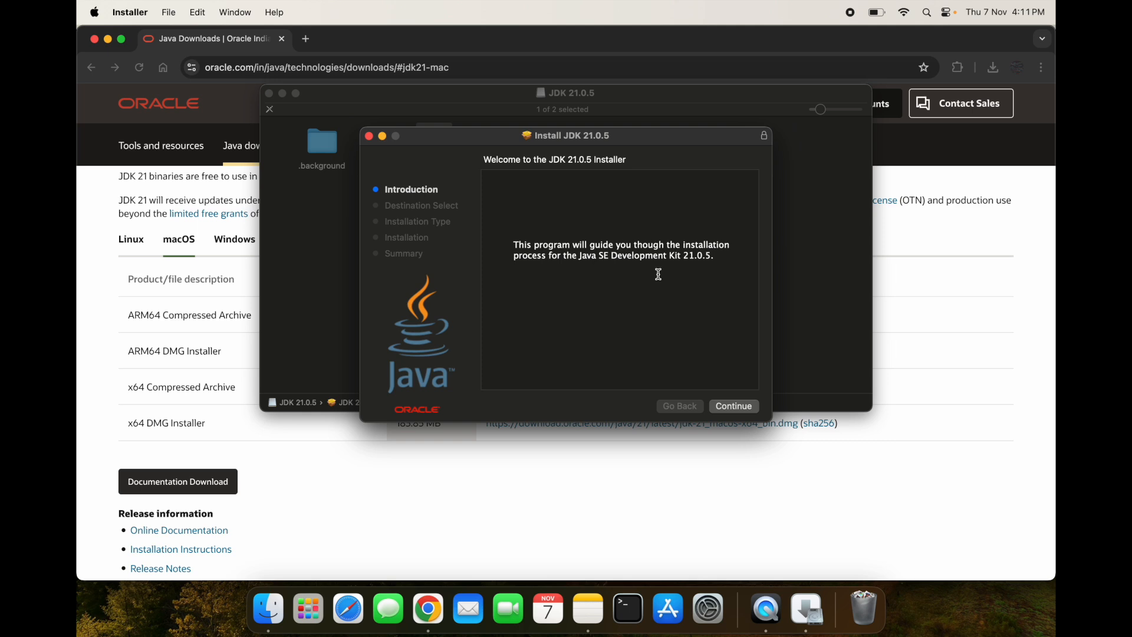
{"action": "mouse_move", "coordinate": [755, 404]}
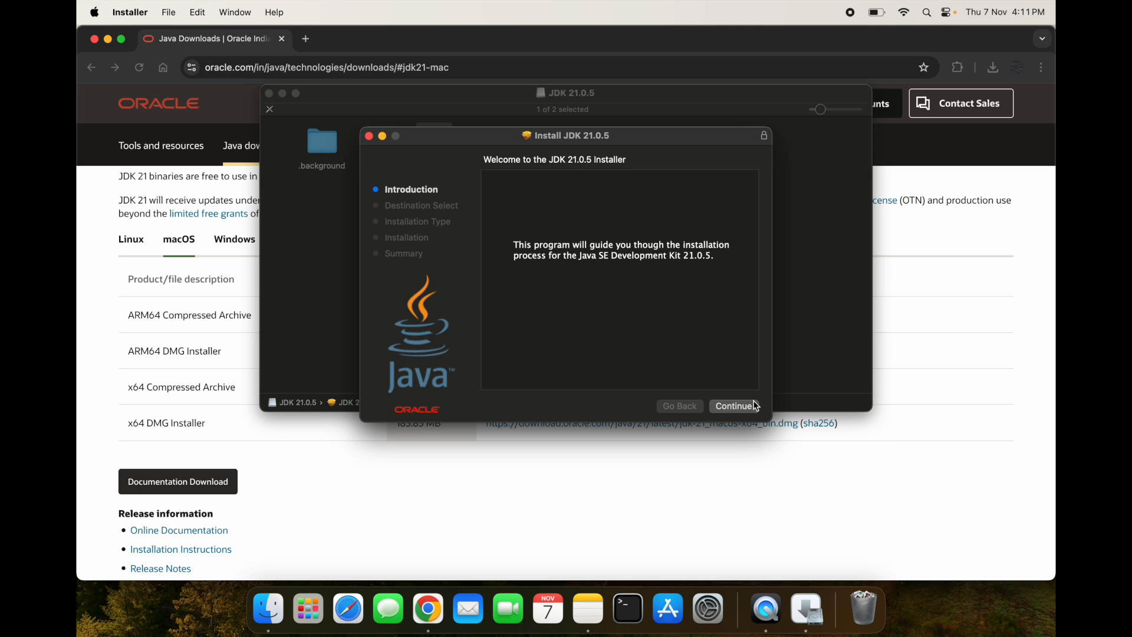
Proceed through the installer for all users and authorize the standard install with the macOS password
{"action": "left_click", "coordinate": [734, 405]}
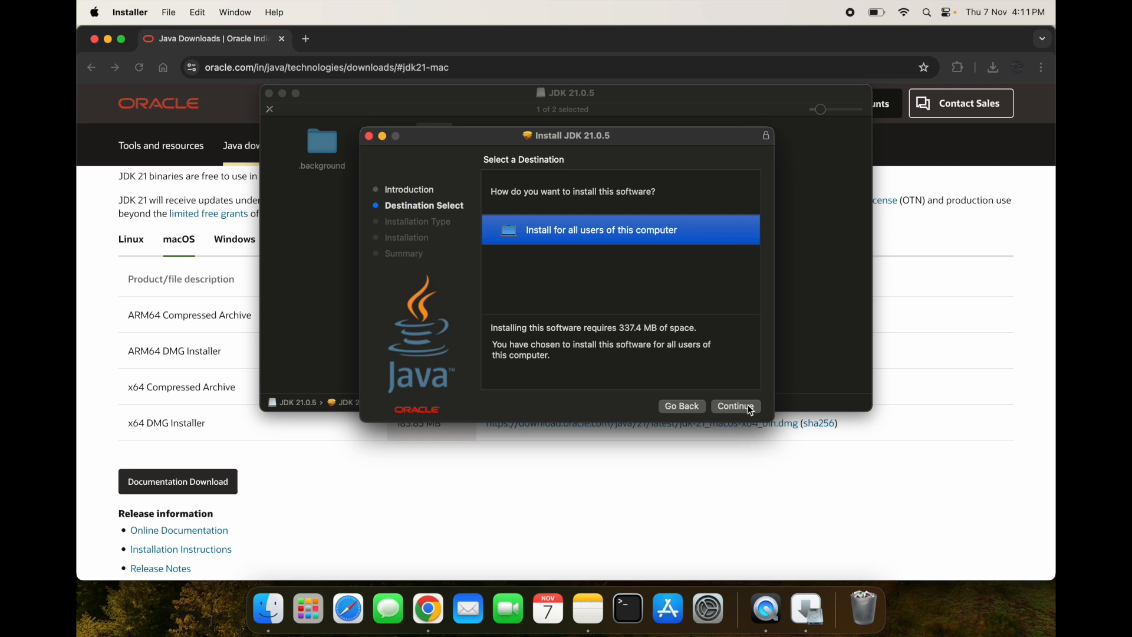
{"action": "mouse_move", "coordinate": [610, 336]}
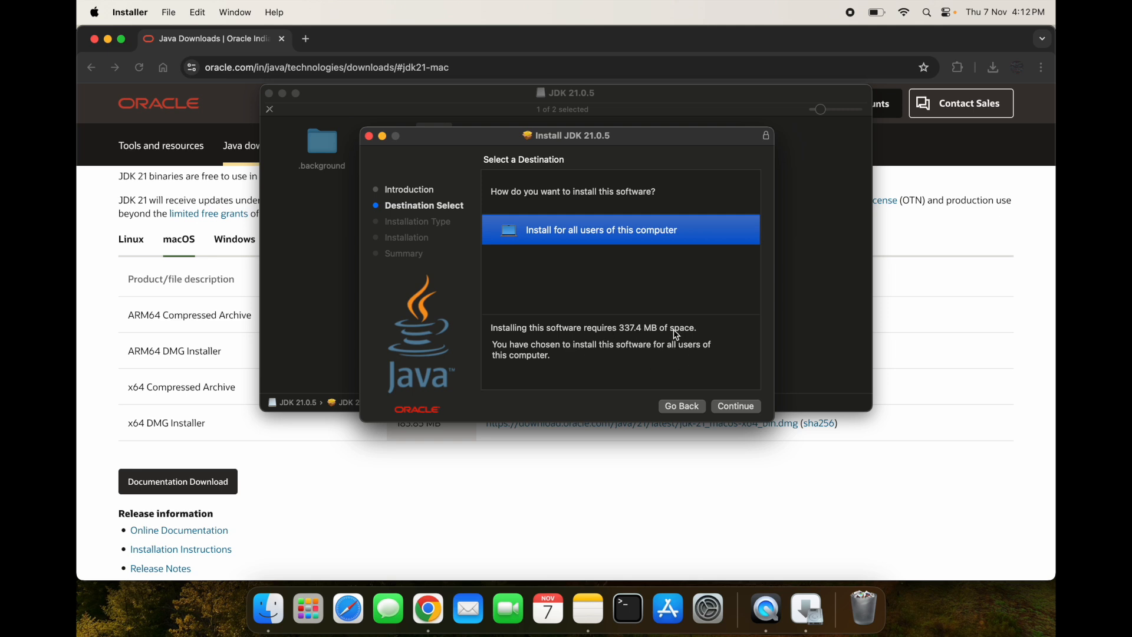
{"action": "left_click", "coordinate": [735, 406]}
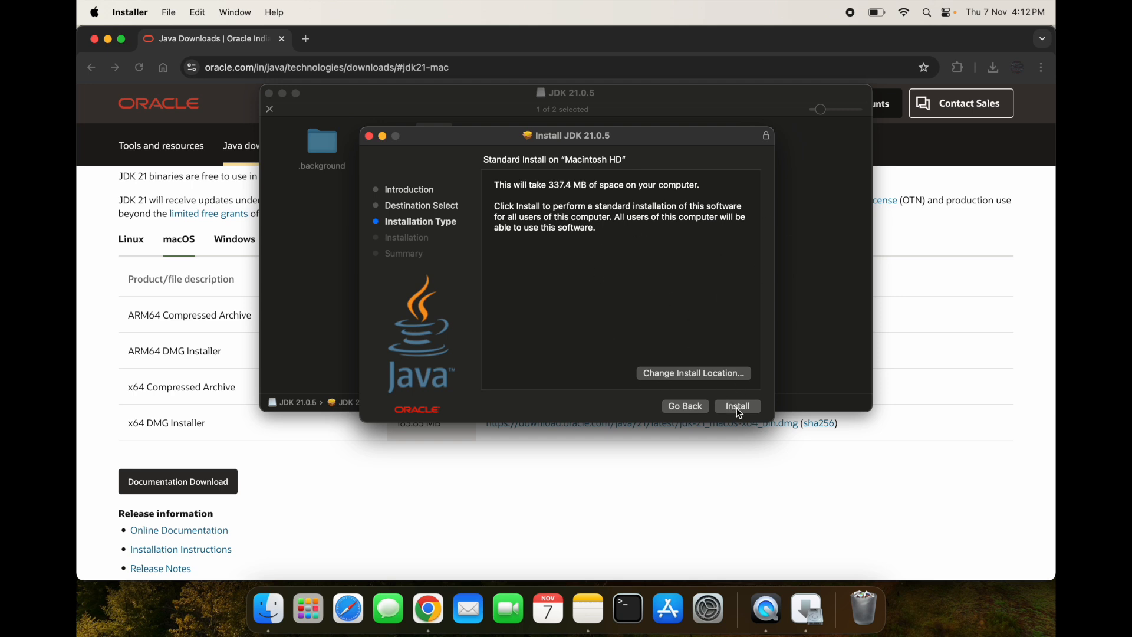
{"action": "left_click", "coordinate": [737, 406]}
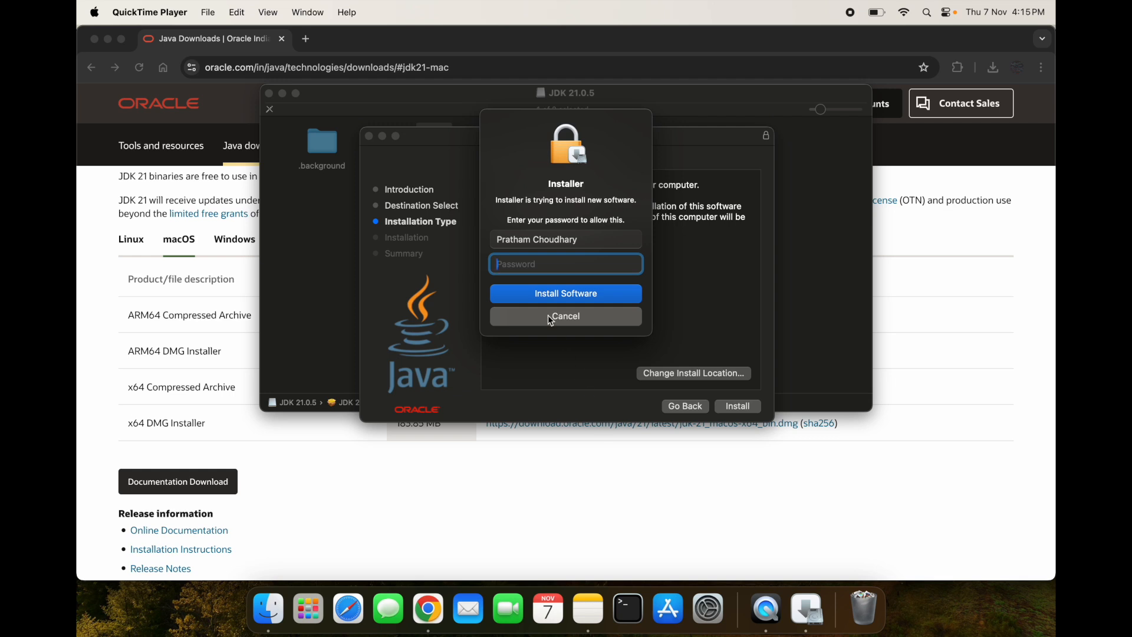
{"action": "type", "text": "••"}
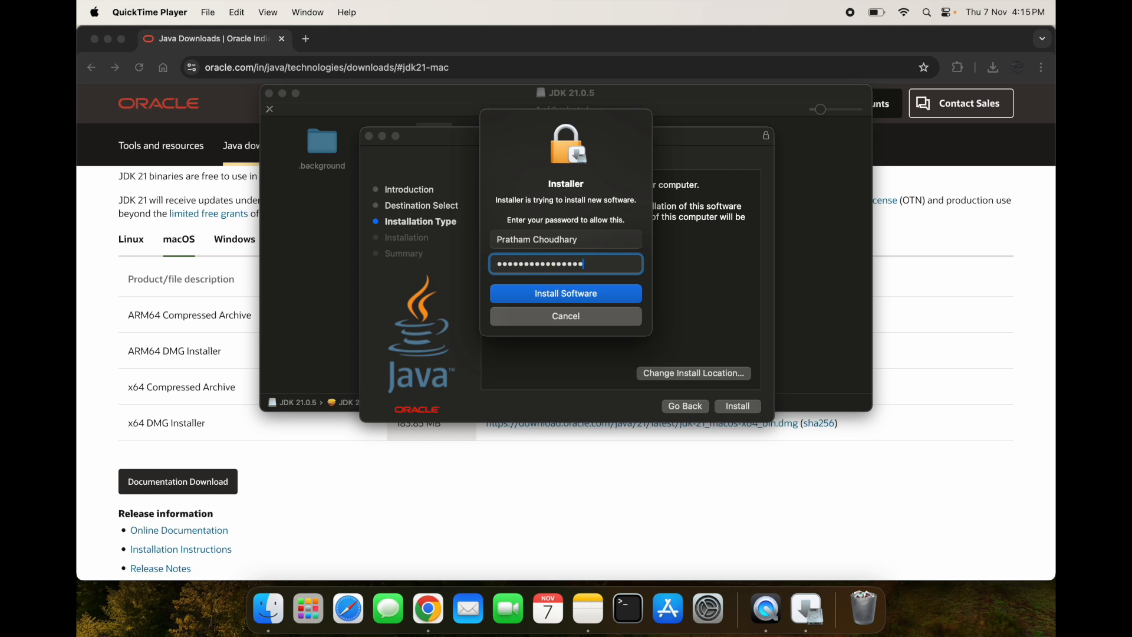
{"action": "left_click", "coordinate": [565, 293]}
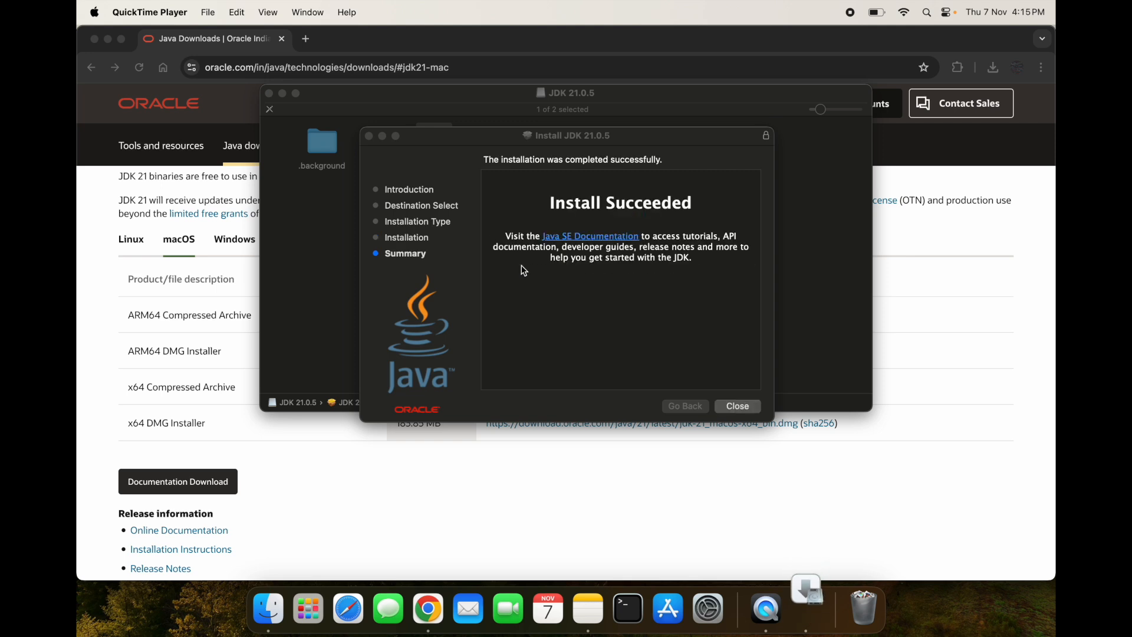
{"action": "mouse_move", "coordinate": [617, 298]}
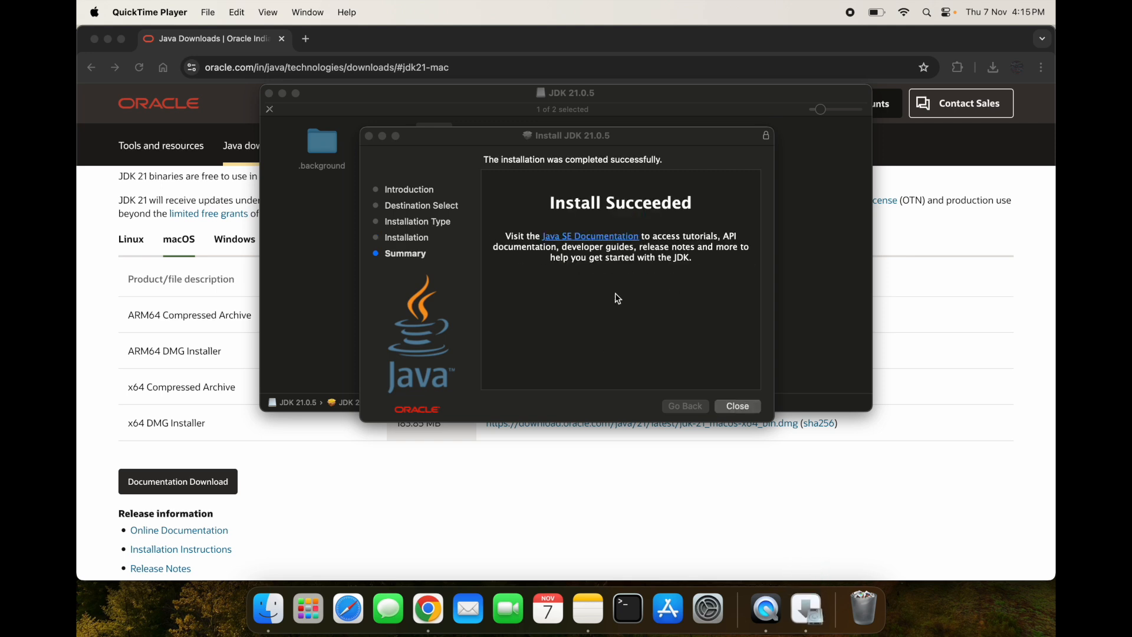
{"action": "mouse_move", "coordinate": [701, 358]}
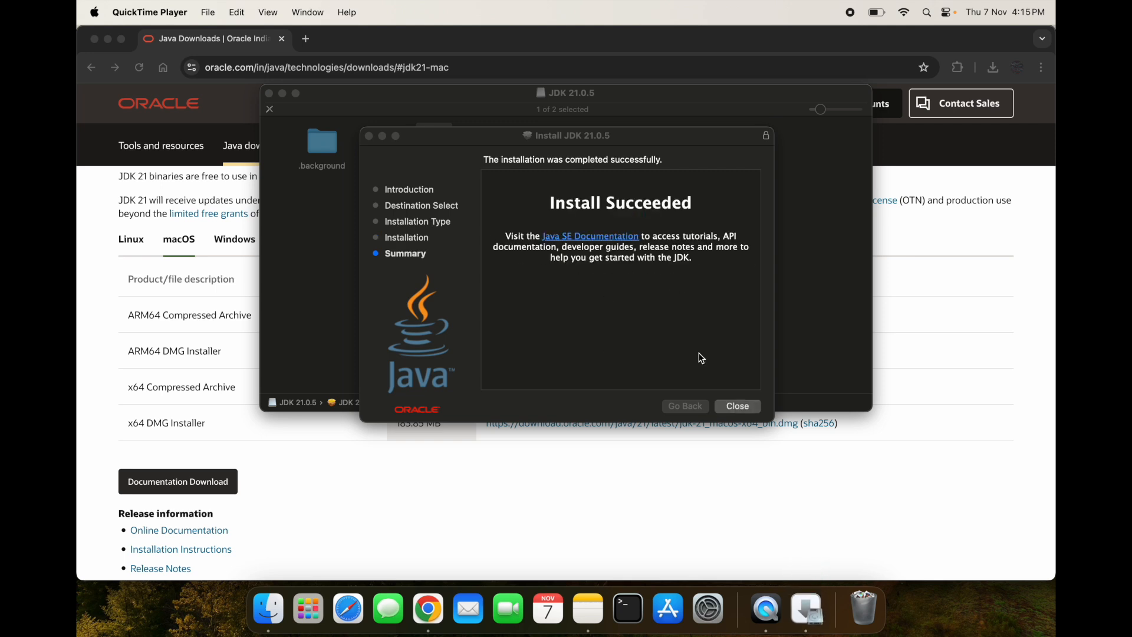
Close the Install Succeeded screen and settle the prompt about keeping or binning the installer
{"action": "left_click", "coordinate": [738, 406]}
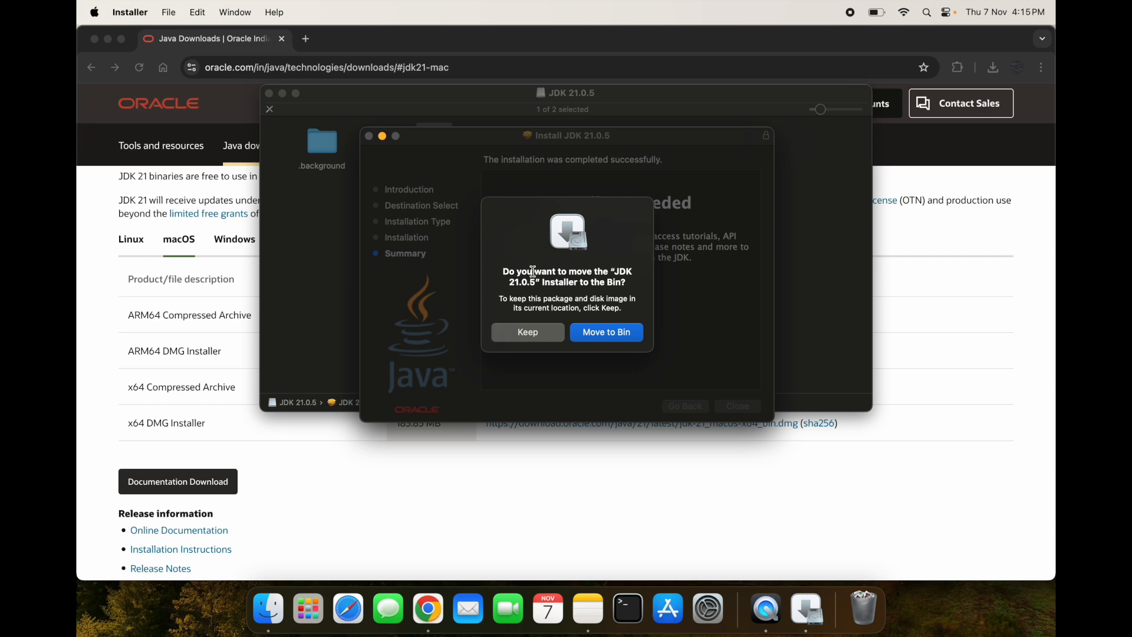
{"action": "mouse_move", "coordinate": [588, 292]}
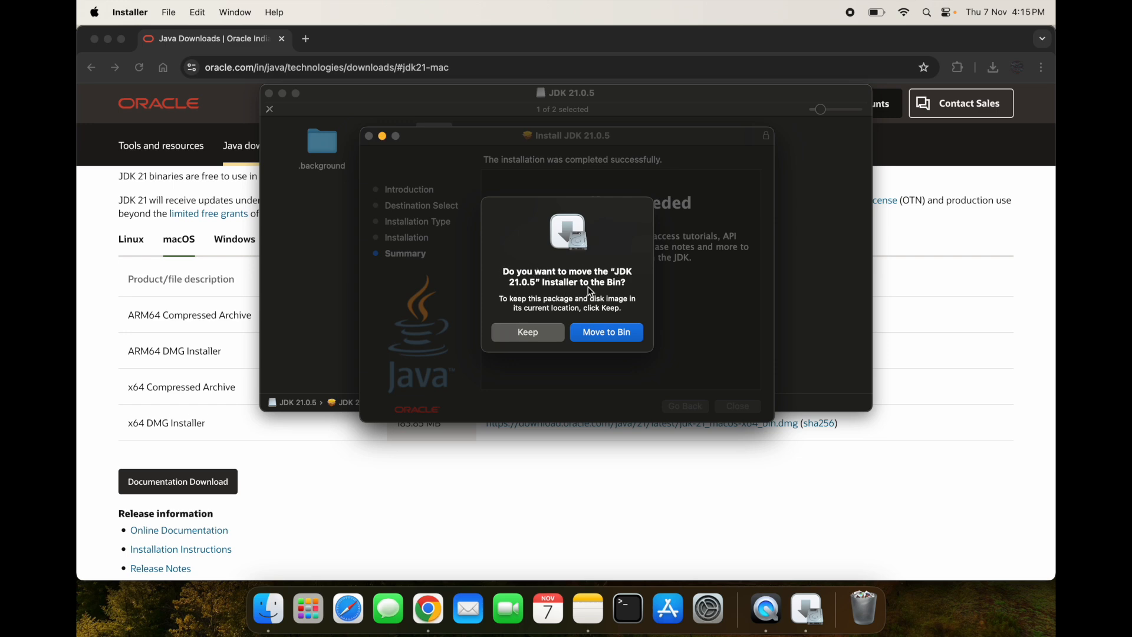
{"action": "left_click", "coordinate": [605, 333]}
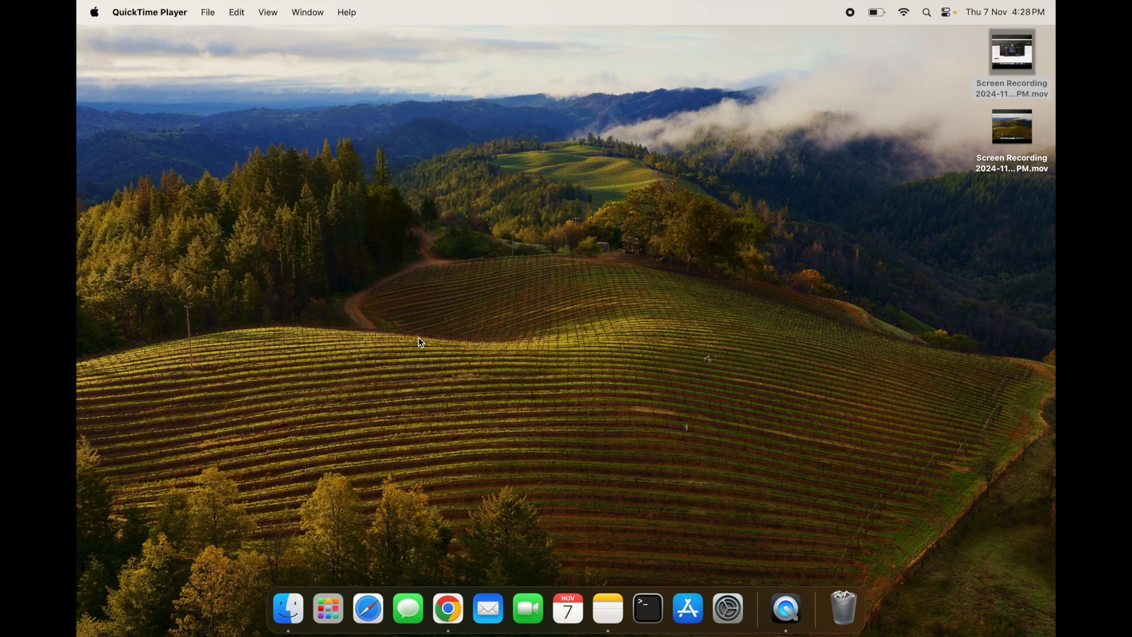
Launch Terminal via Spotlight and run /usr/libexec/java_home -V to list installed JVMs
{"action": "type", "text": "terminal"}
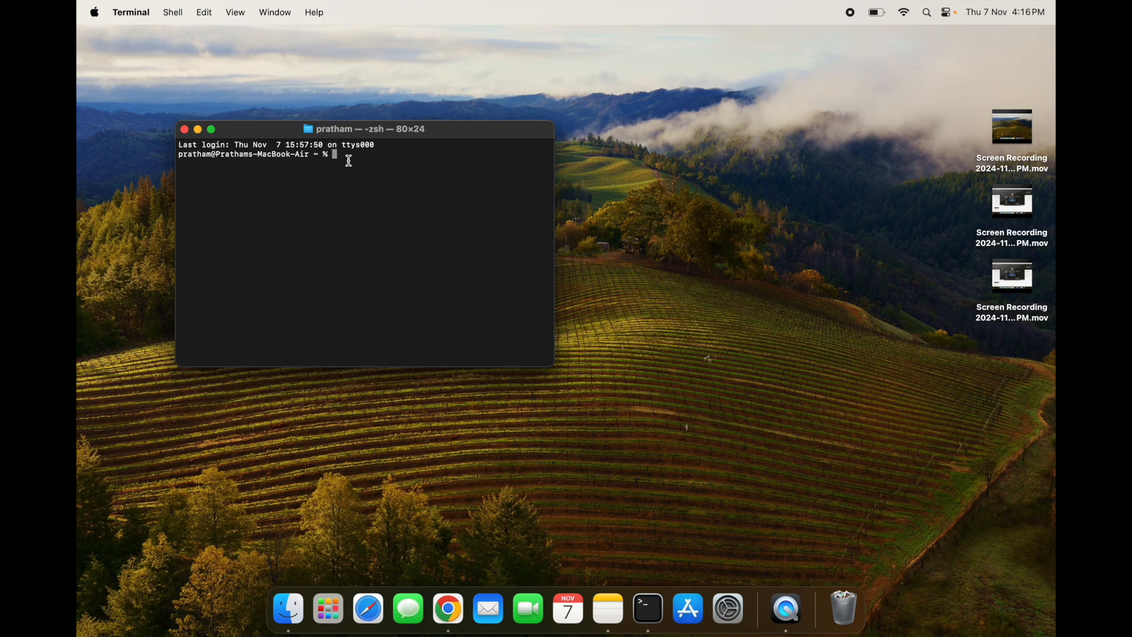
{"action": "type", "text": "/usr/libexec/java_home -V"}
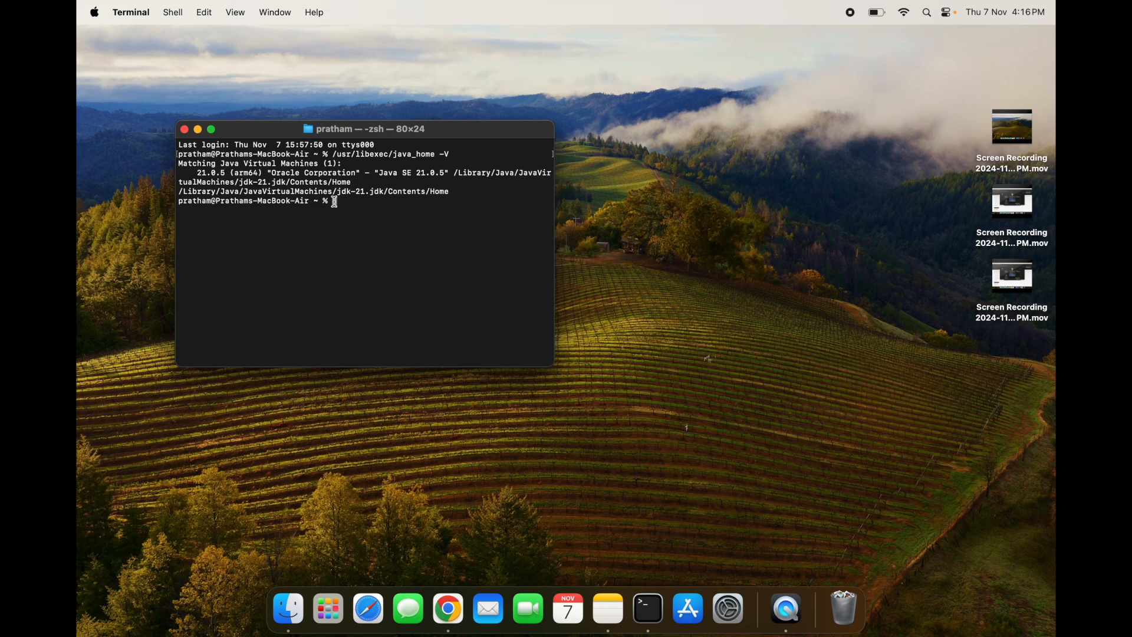
{"action": "mouse_move", "coordinate": [554, 361]}
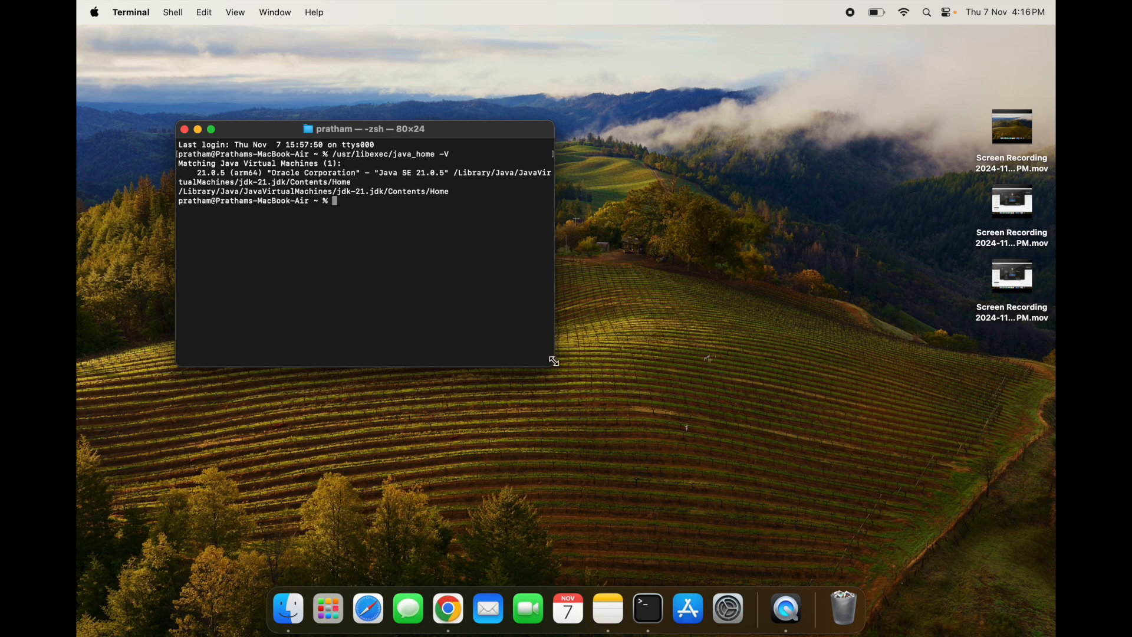
Enlarge the Terminal window to 124×31 so the JDK 21.0.5 path fits on one line
{"action": "left_click_drag", "start_coordinate": [552, 361], "coordinate": [758, 429]}
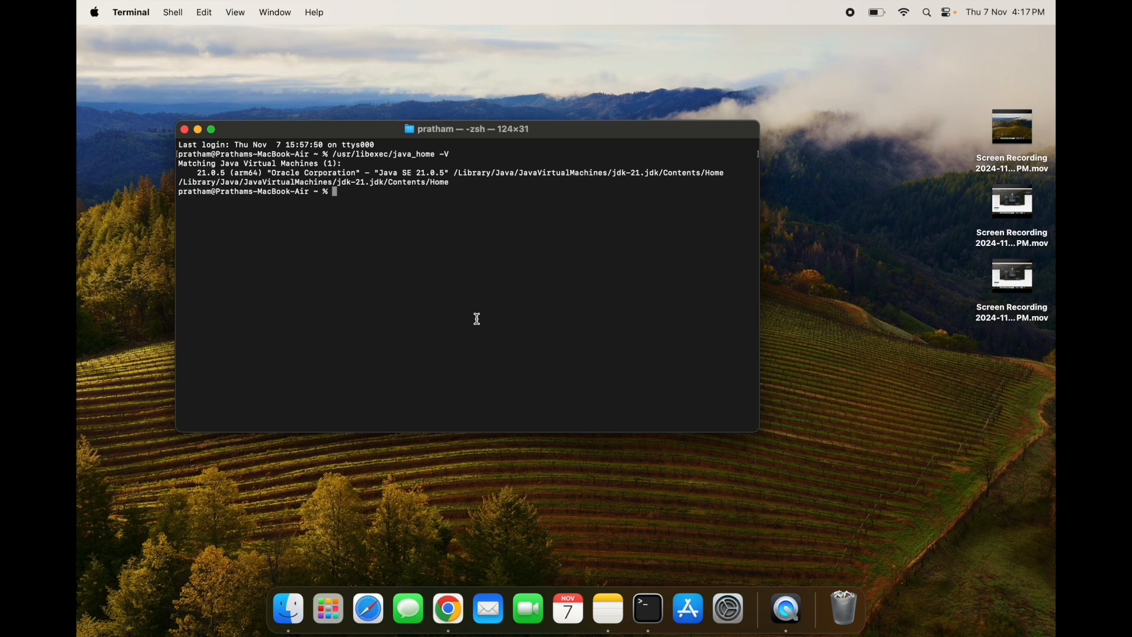
{"action": "mouse_move", "coordinate": [506, 320]}
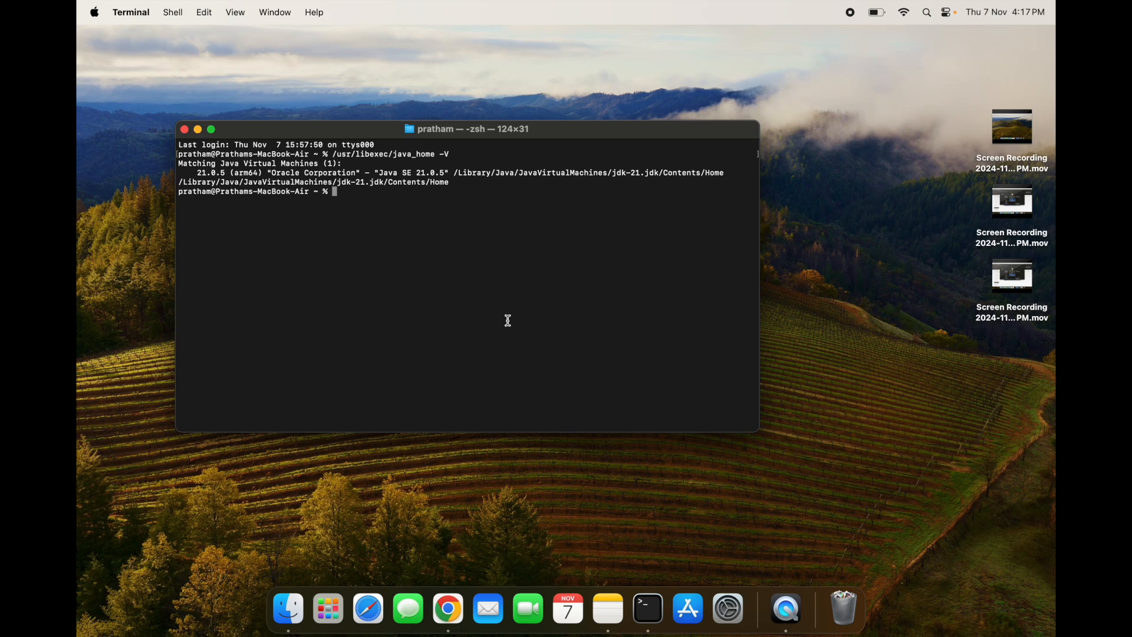
{"action": "mouse_move", "coordinate": [425, 261]}
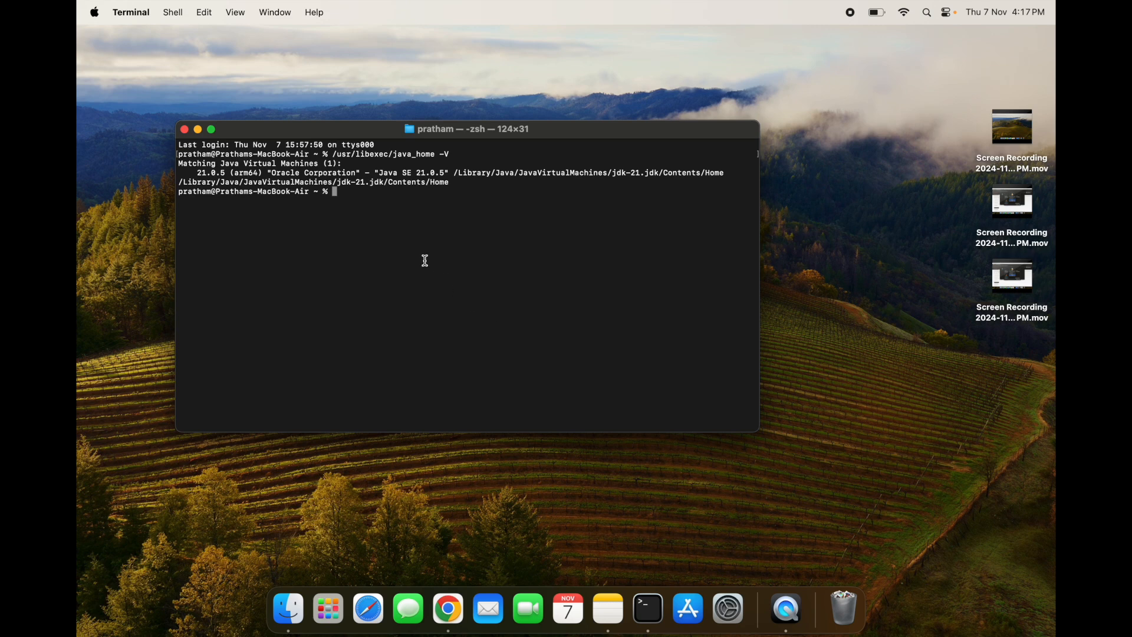
Run pwd showing /Users/pratham, then ls -al to list the home folder including hidden files
{"action": "type", "text": "pwd"}
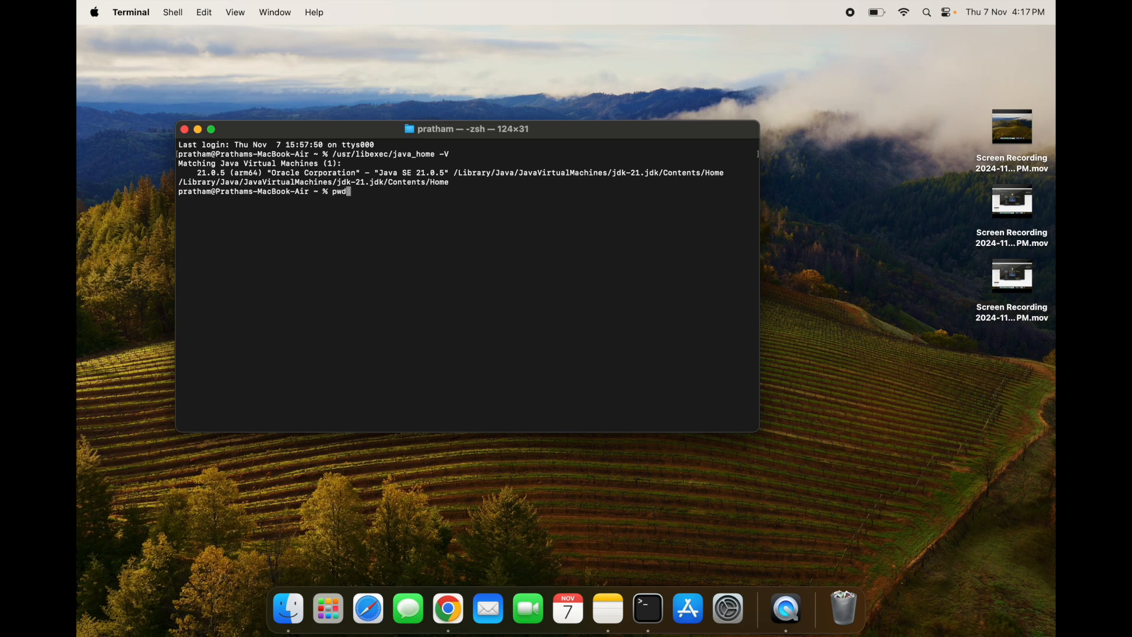
{"action": "key", "text": "Return"}
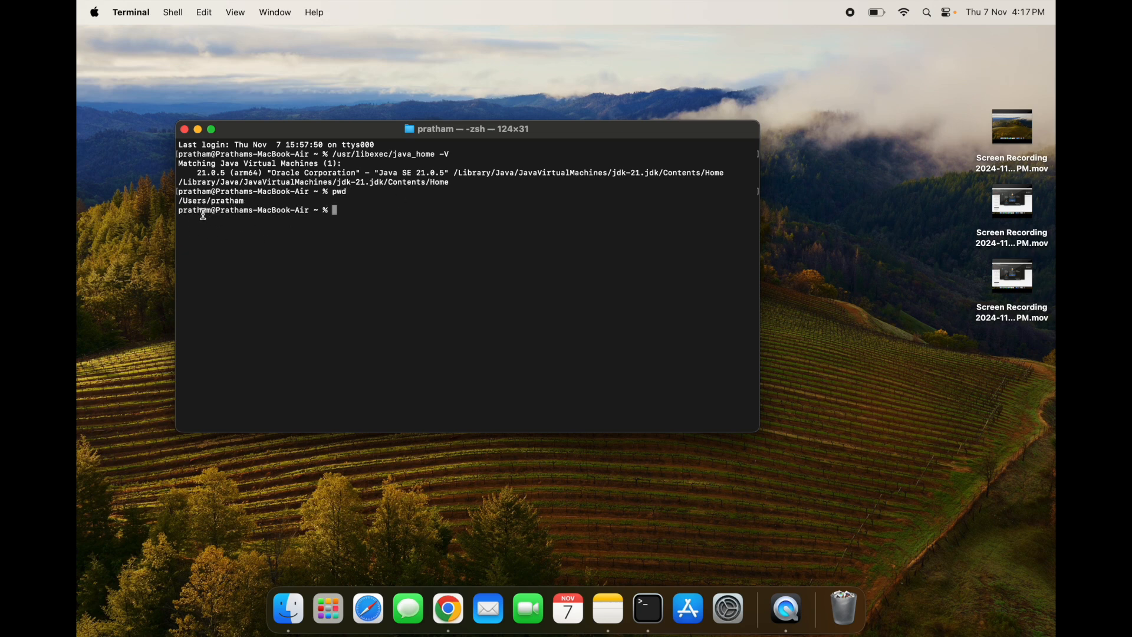
{"action": "mouse_move", "coordinate": [352, 224]}
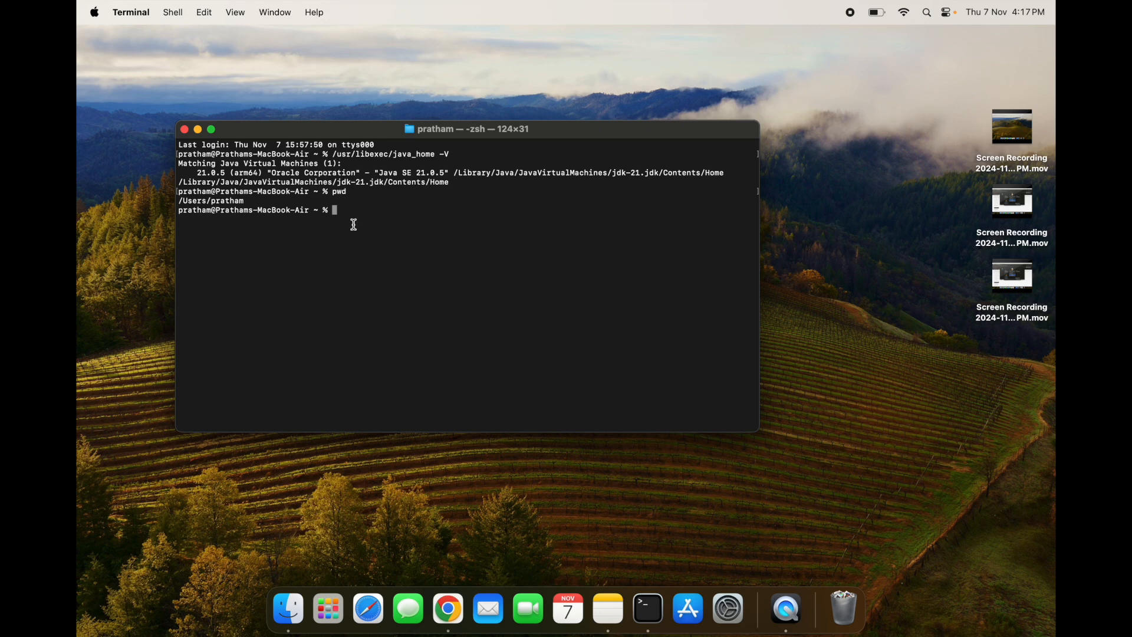
{"action": "type", "text": "ls -"}
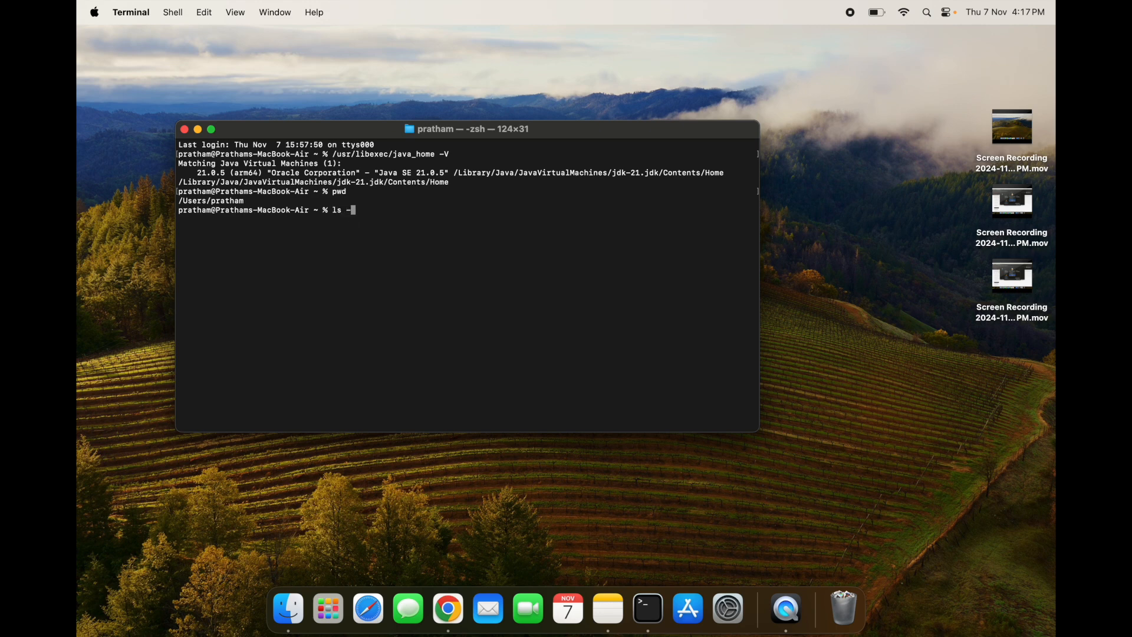
{"action": "type", "text": "as"}
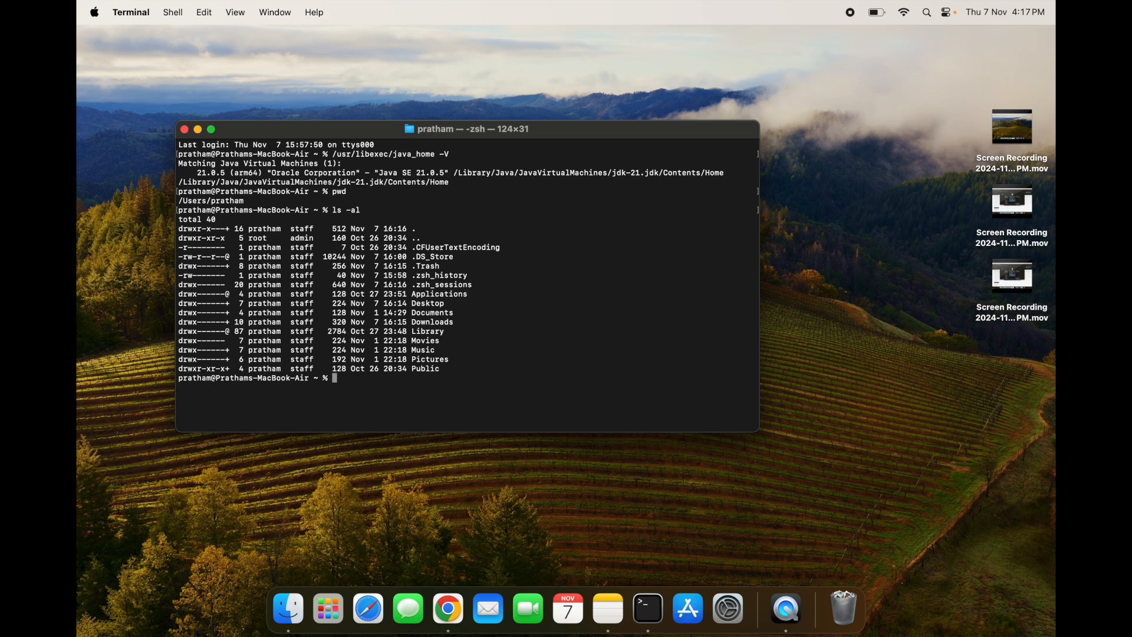
{"action": "mouse_move", "coordinate": [449, 267]}
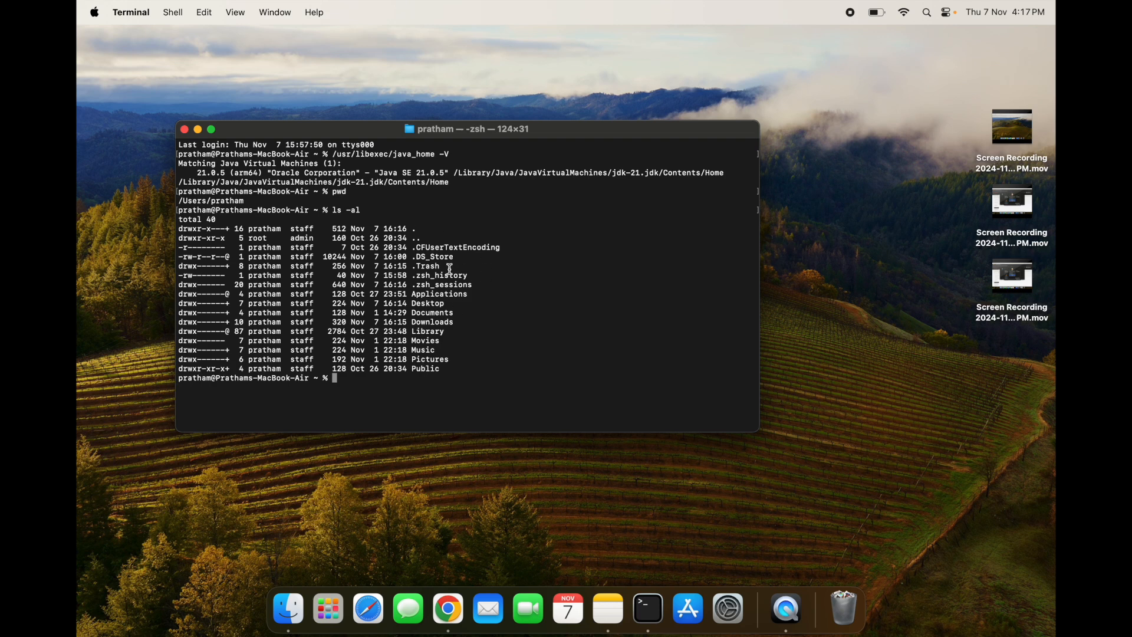
{"action": "mouse_move", "coordinate": [415, 285]}
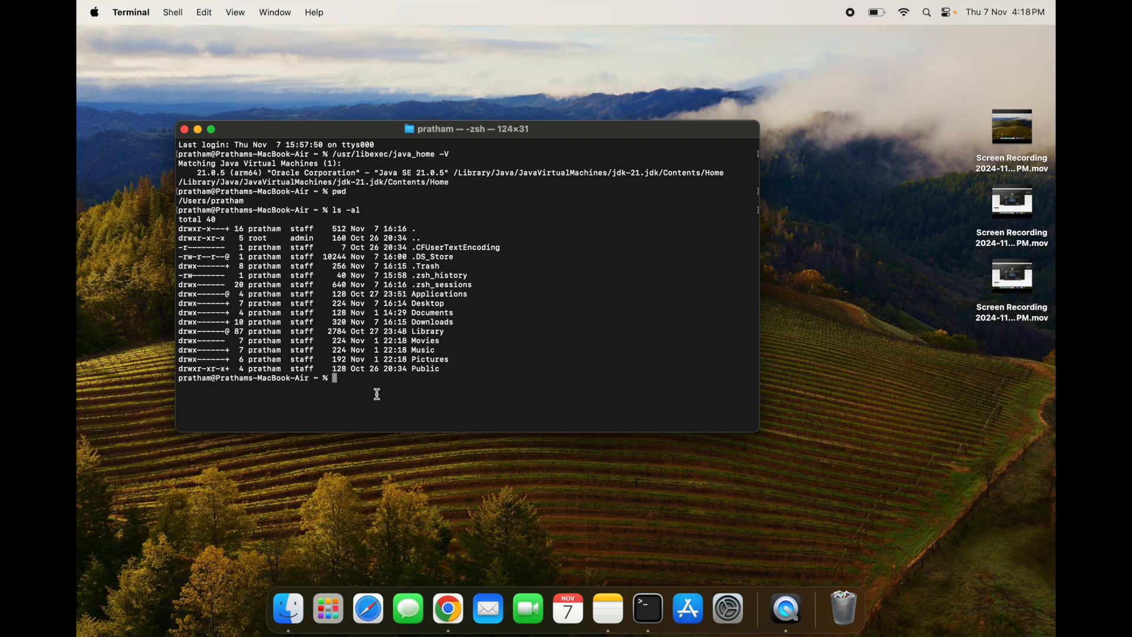
{"action": "mouse_move", "coordinate": [374, 389]}
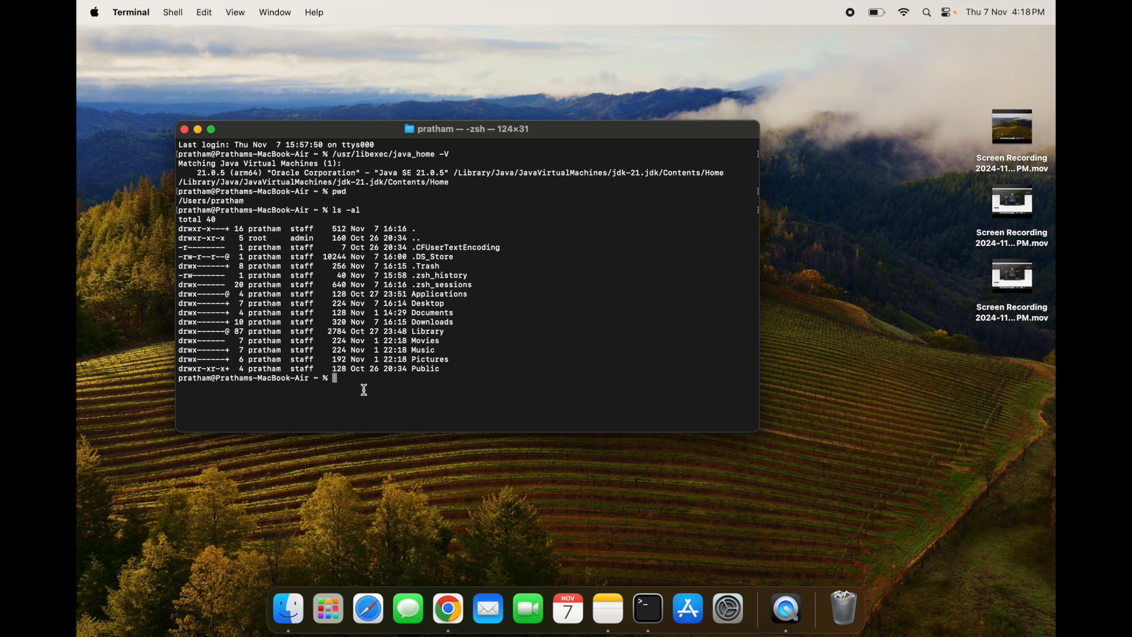
{"action": "mouse_move", "coordinate": [456, 409]}
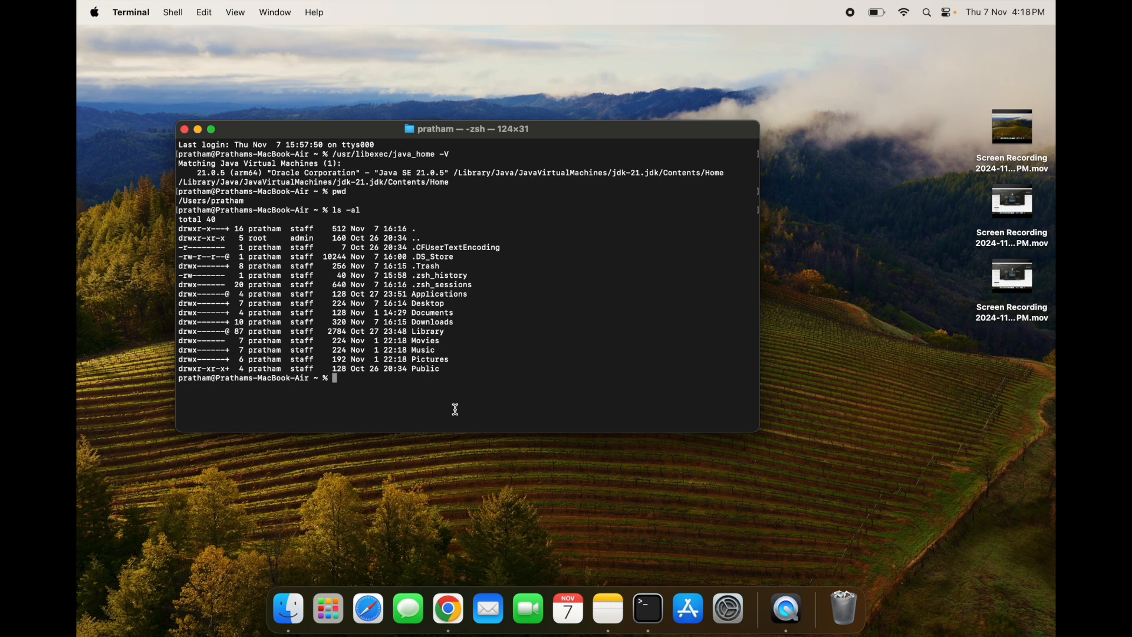
Create the .zshrc file in the home folder with touch
{"action": "type", "text": "touch"}
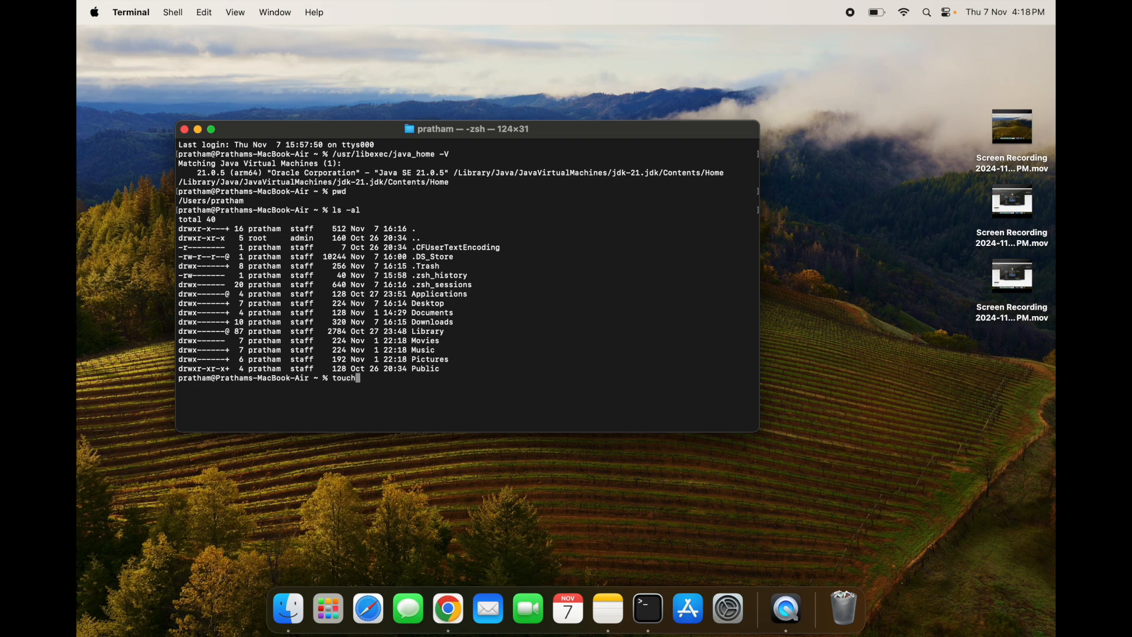
{"action": "type", "text": "."}
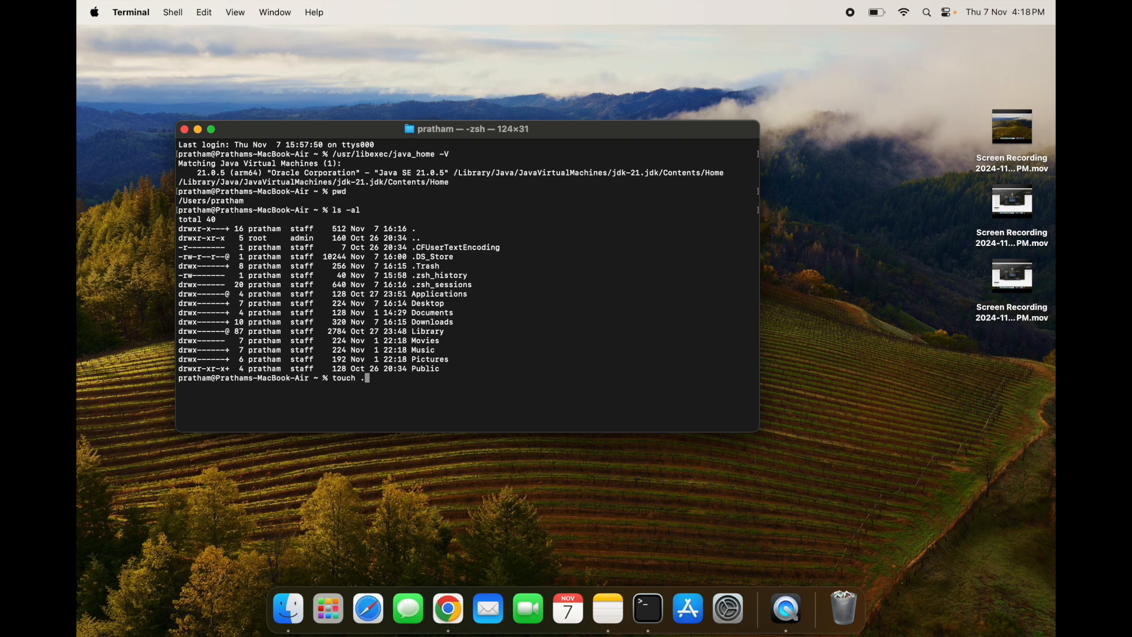
{"action": "type", "text": "zs"}
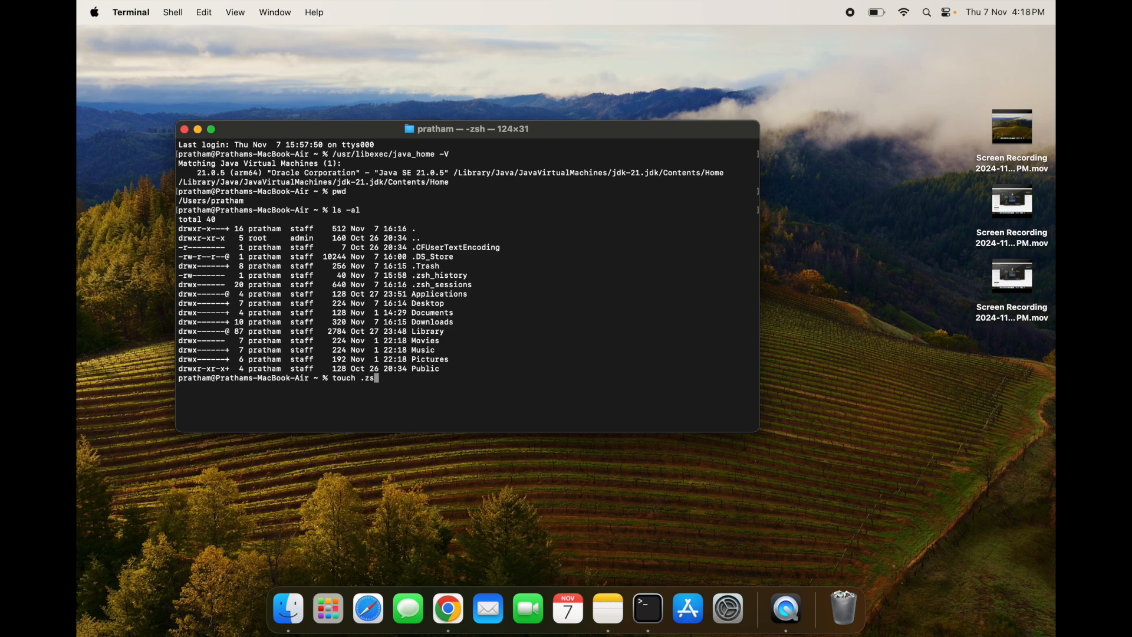
{"action": "type", "text": "hrc"}
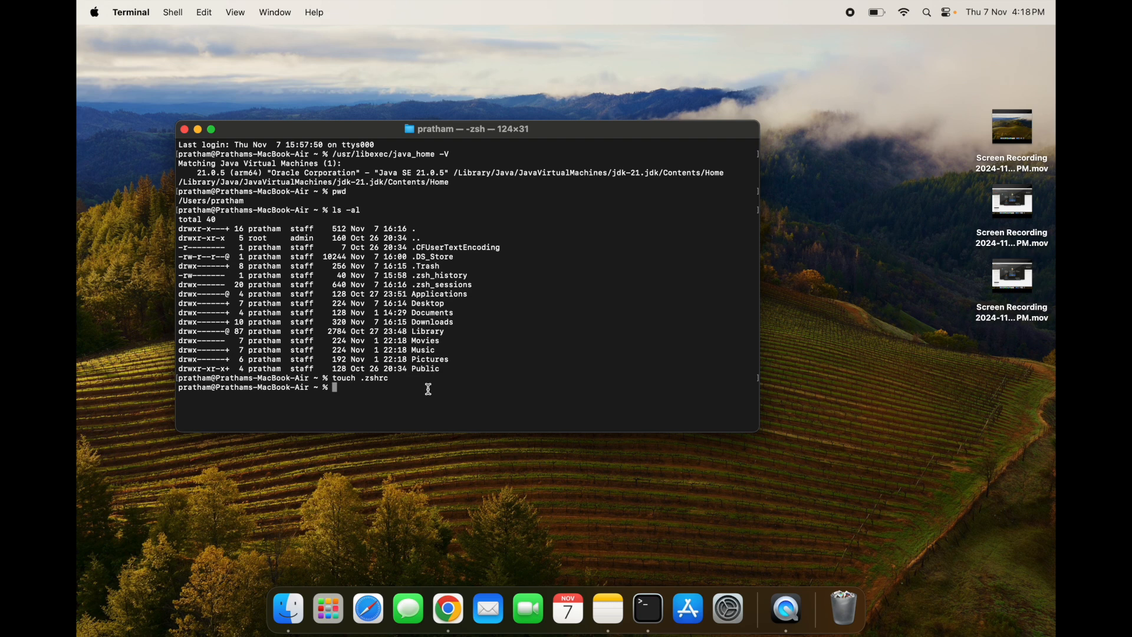
Run 'open .zshrc' (after a misspelled .zhsrc attempt) to open the empty file in TextEdit
{"action": "type", "text": "open"}
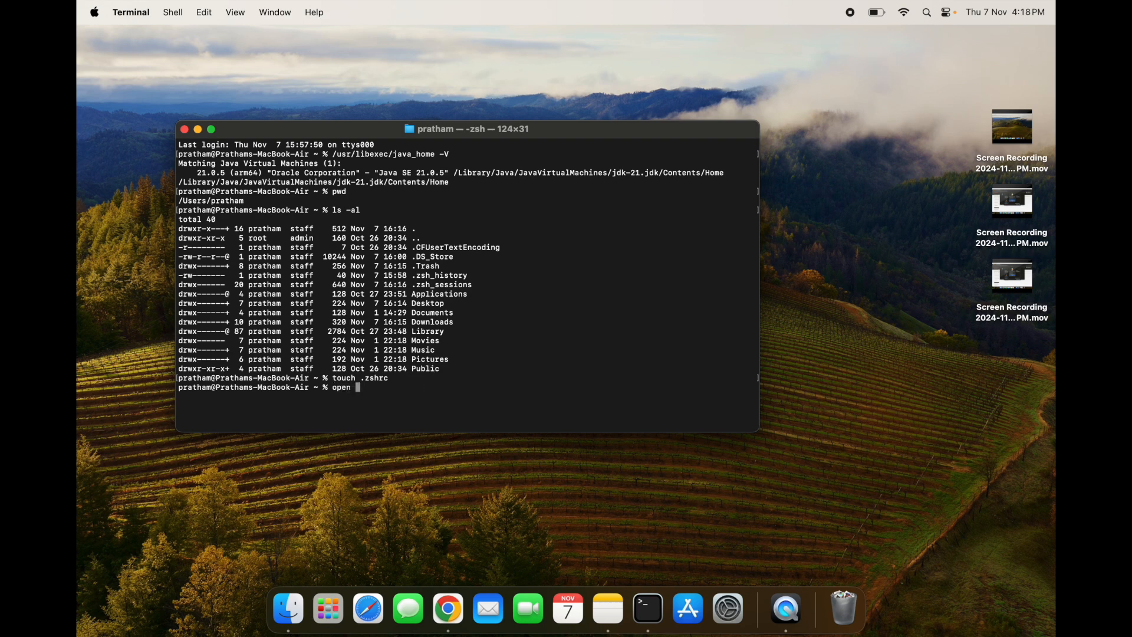
{"action": "type", "text": ".z"}
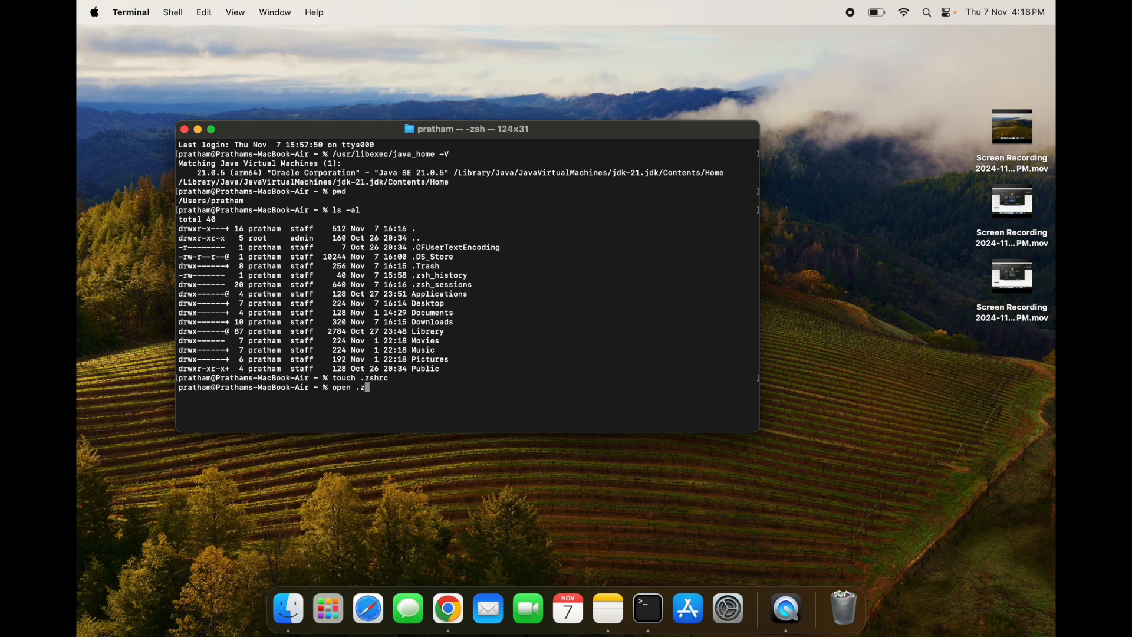
{"action": "type", "text": "hs"}
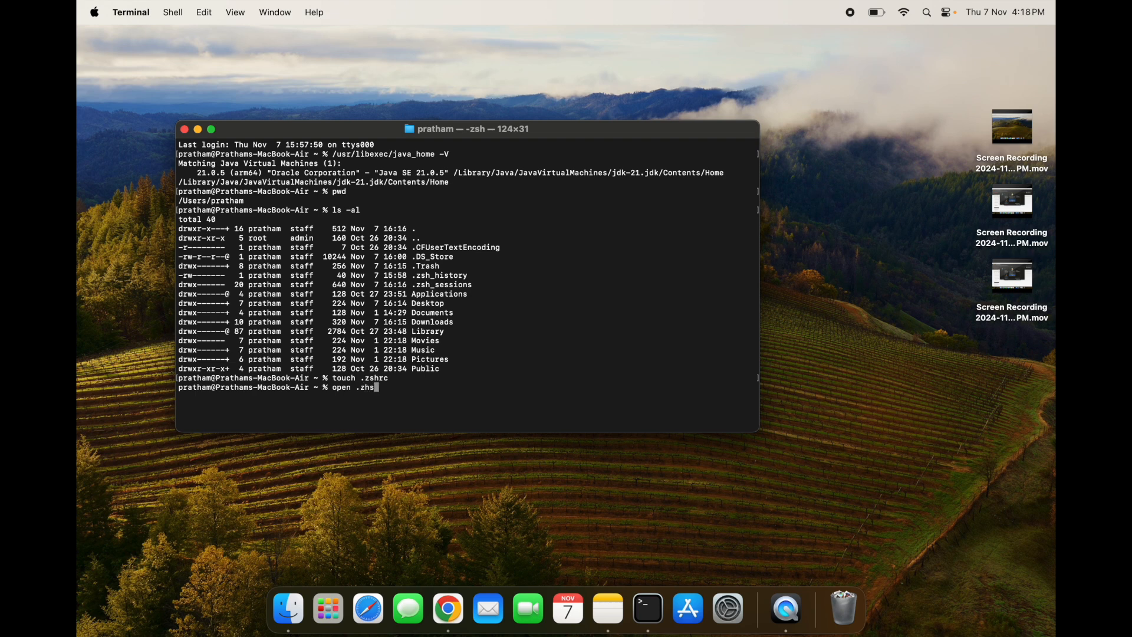
{"action": "type", "text": "rc"}
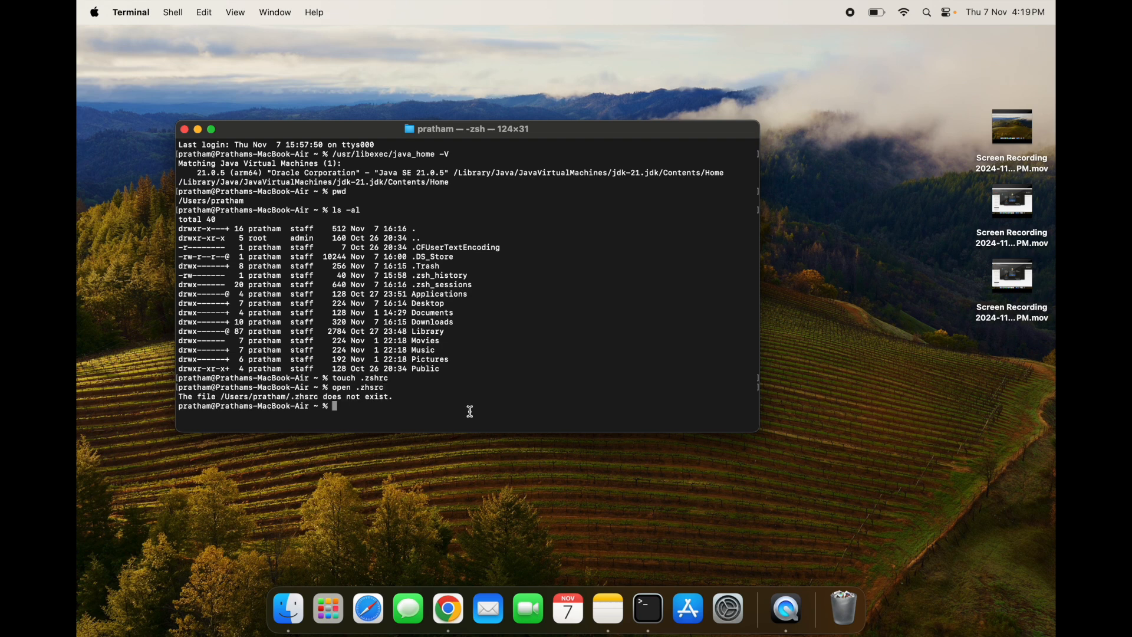
{"action": "type", "text": "open"}
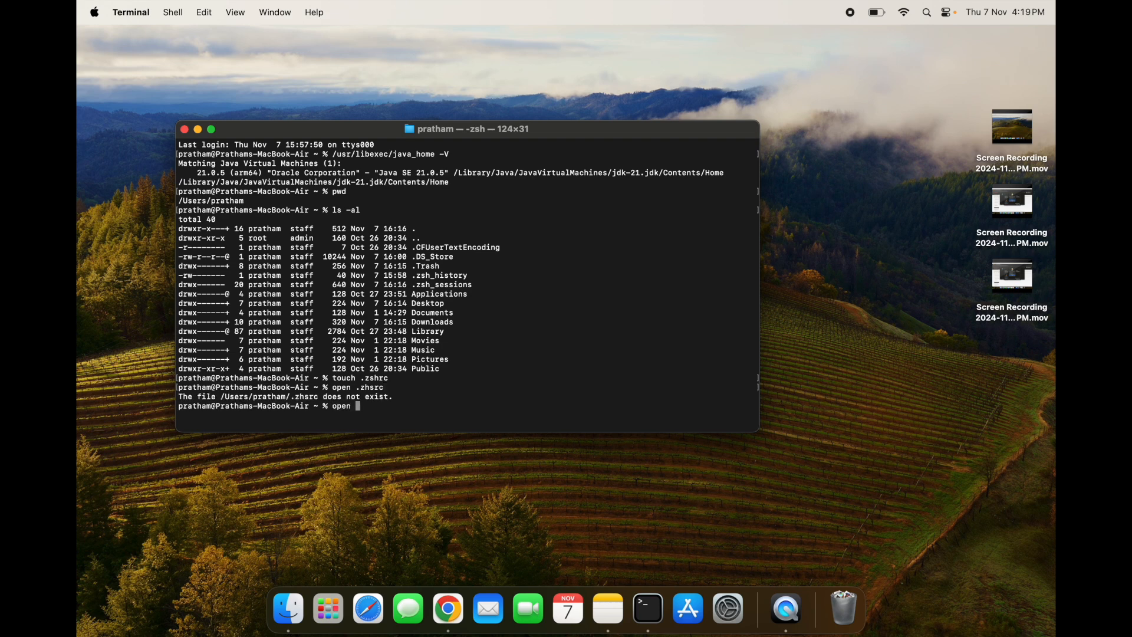
{"action": "type", "text": "."}
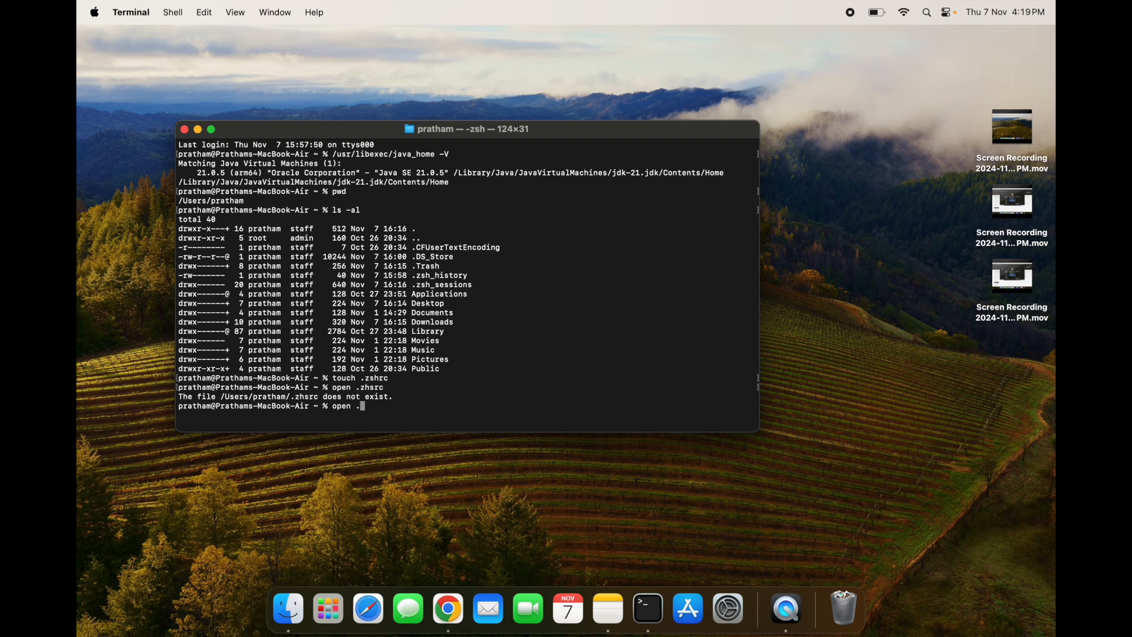
{"action": "type", "text": "zs"}
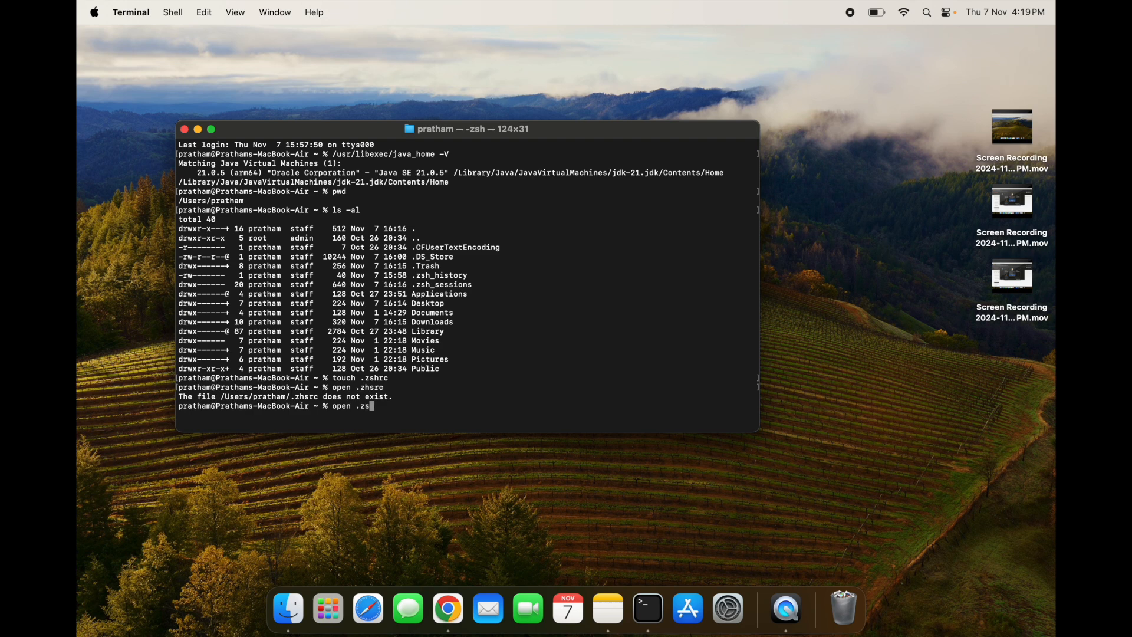
{"action": "type", "text": "hrc"}
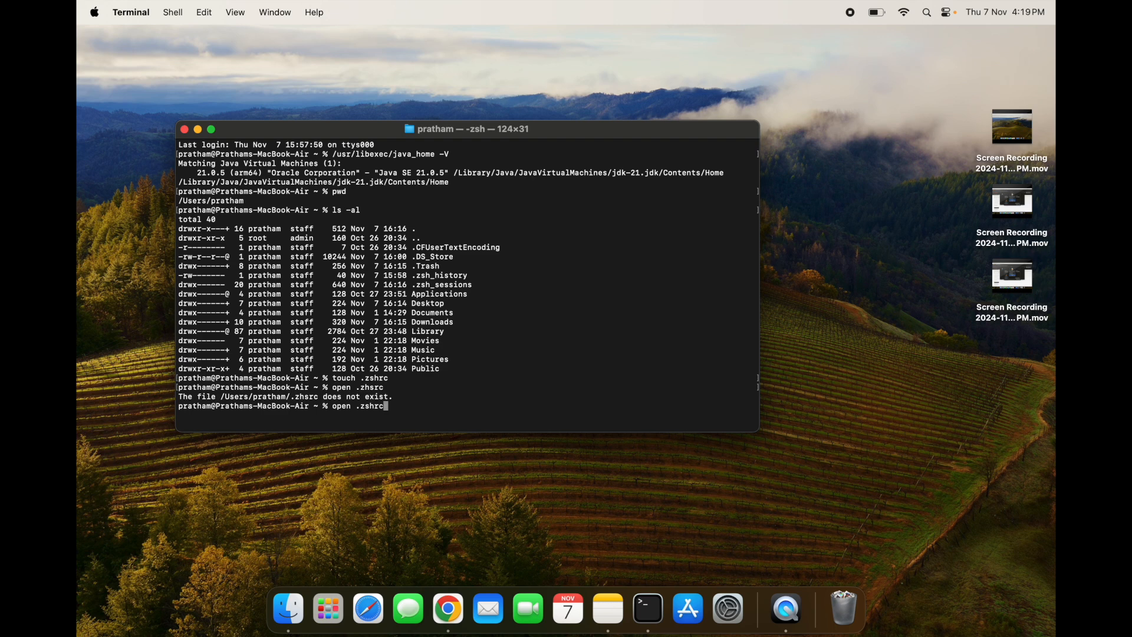
{"action": "key", "text": "Return"}
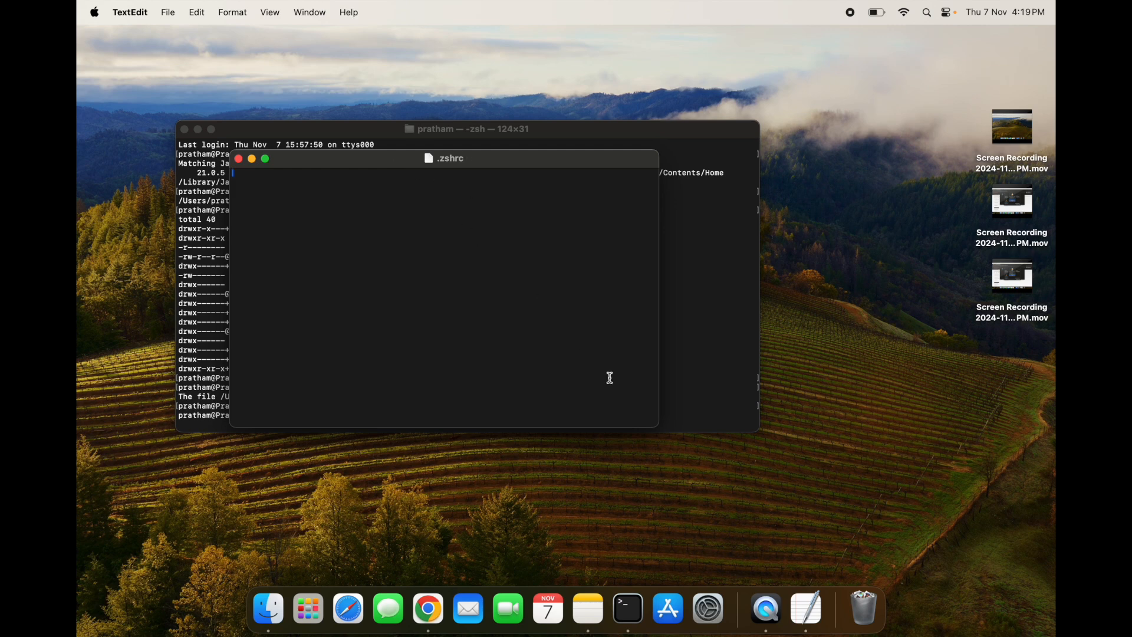
{"action": "mouse_move", "coordinate": [662, 394]}
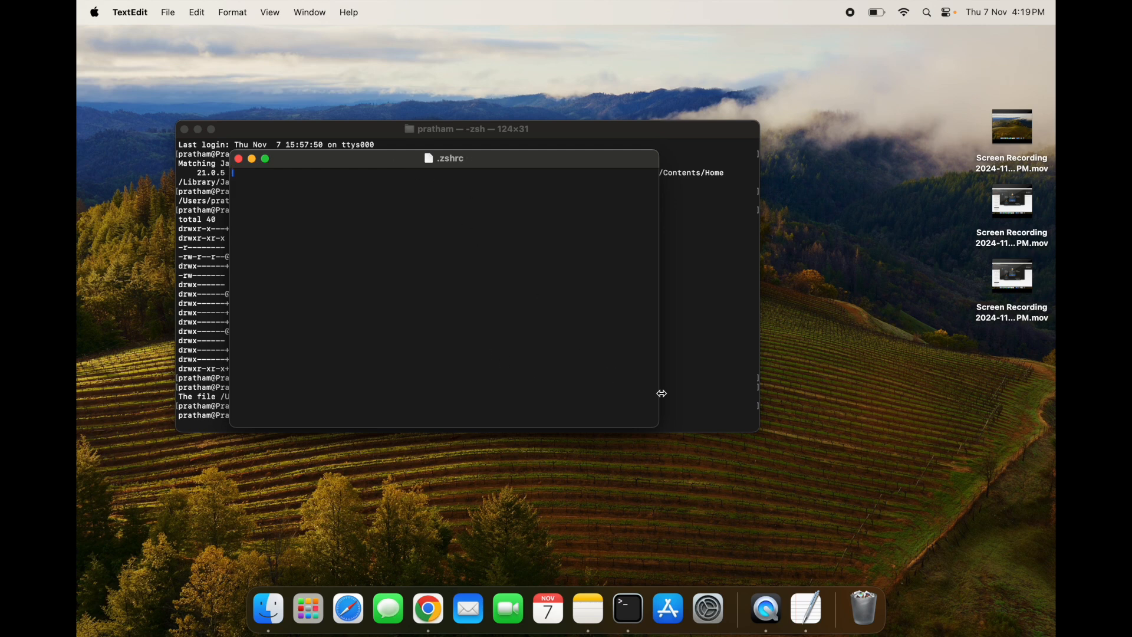
Add 'export JAVA_HOME=$(/usr/libexec/java_home -v 21.0.5)' and the PATH export to .zshrc, then save and close it
{"action": "type", "text": "export JAVA_HOME=$(/usr/libexec/java_home -v 21.0.5)"}
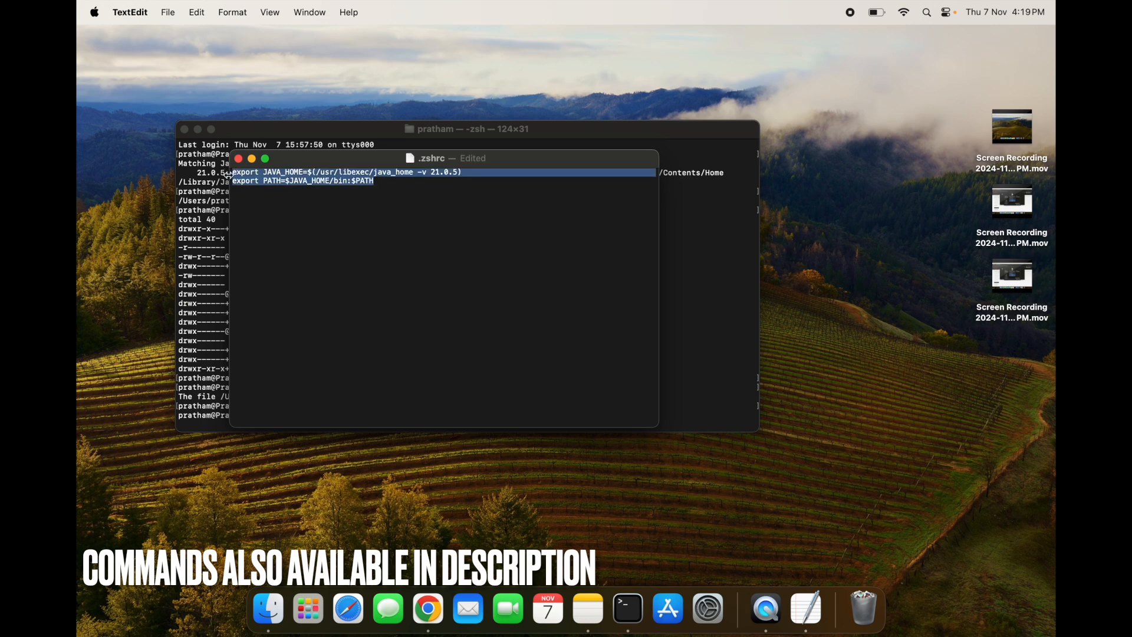
{"action": "left_click", "coordinate": [491, 245]}
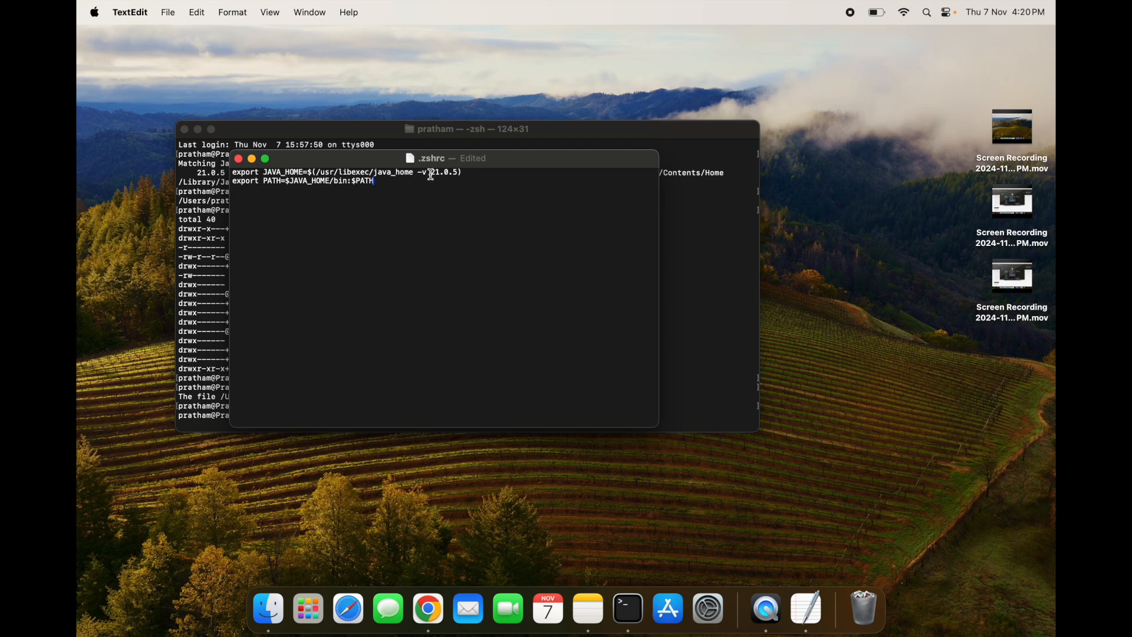
{"action": "double_click", "coordinate": [439, 172]}
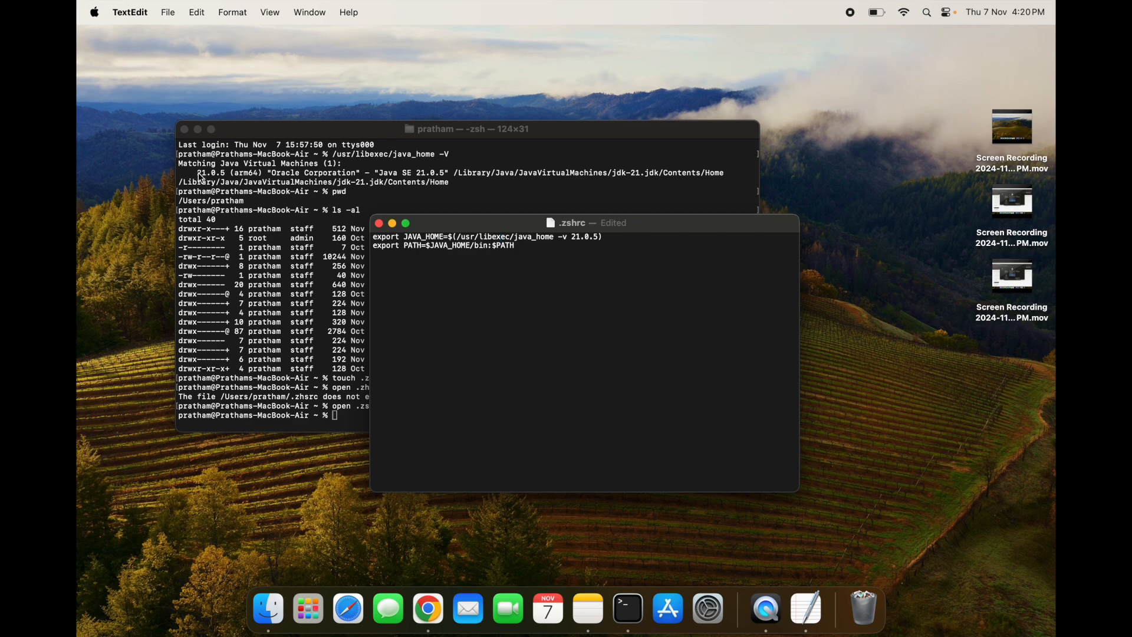
{"action": "mouse_move", "coordinate": [574, 250]}
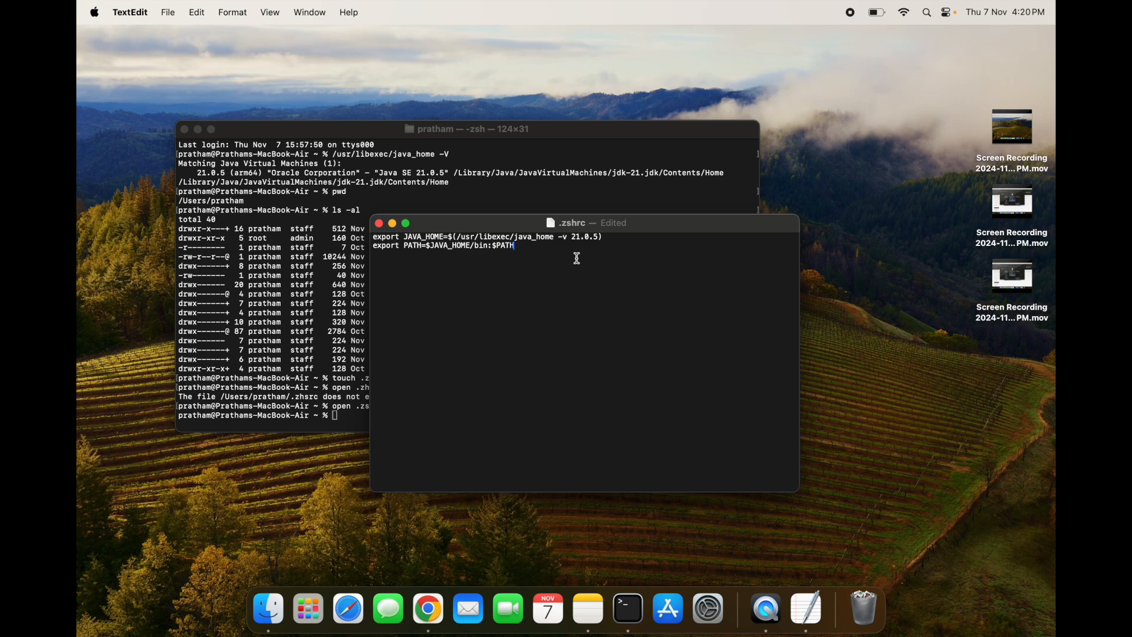
{"action": "key", "text": "cmd+s"}
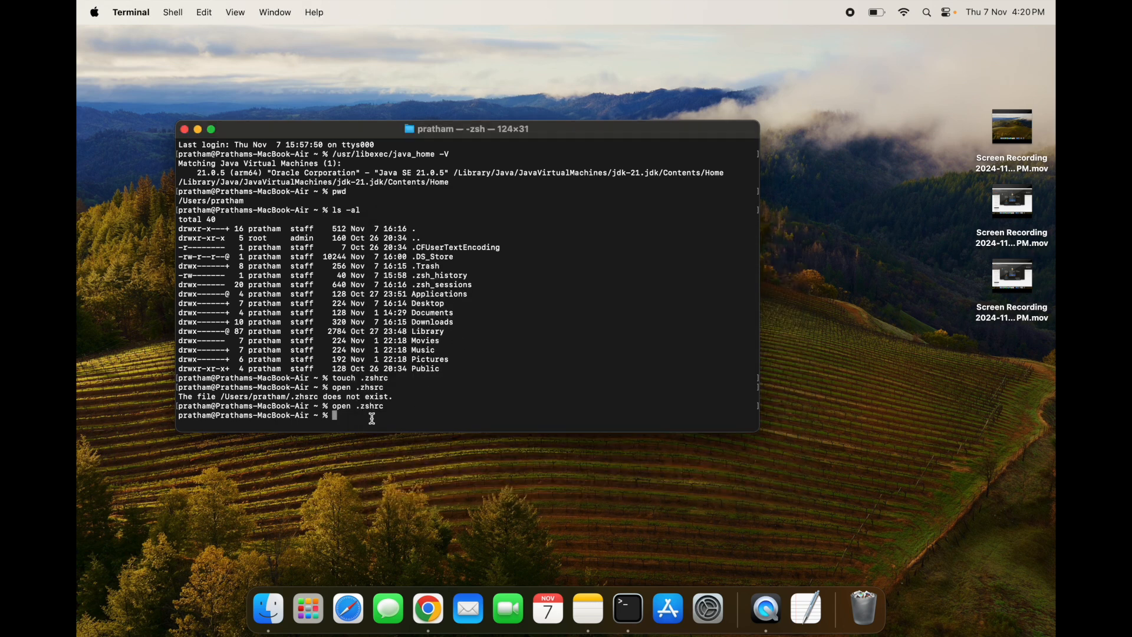
Reopen .zshrc, then run 'source .zshrc' to load the new JAVA_HOME and PATH into the shell
{"action": "type", "text": "open .zshrc"}
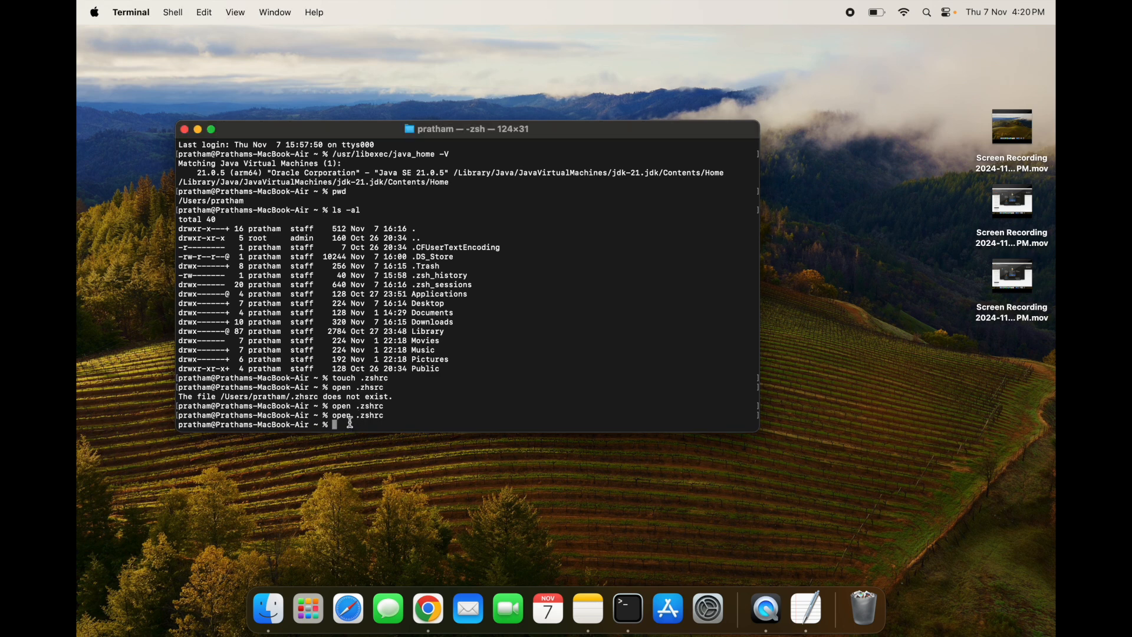
{"action": "type", "text": "sourc"}
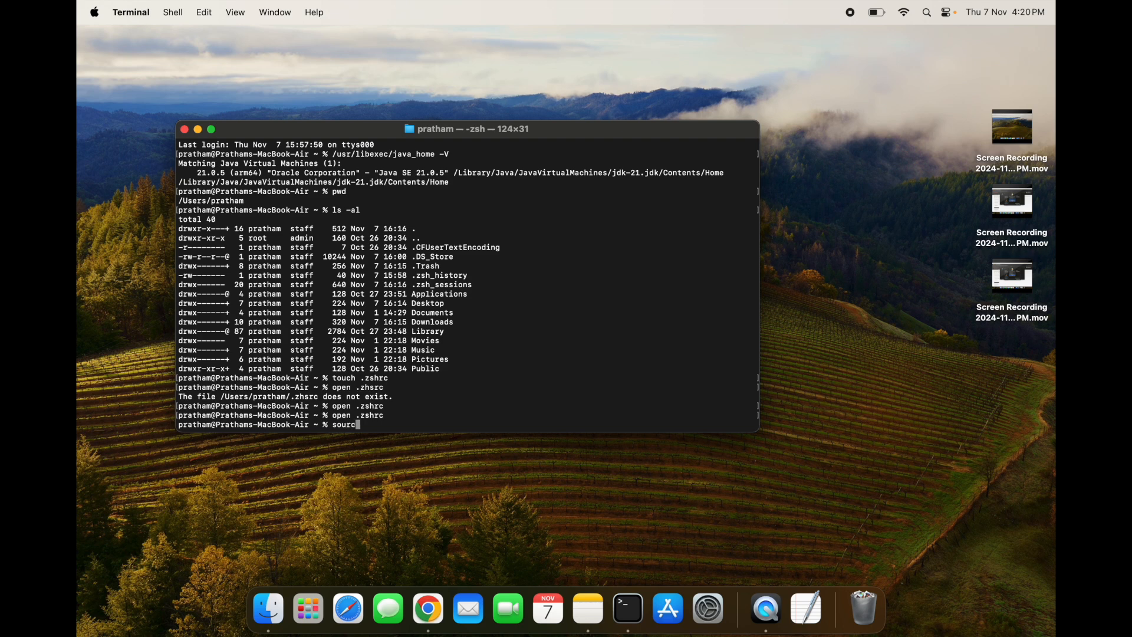
{"action": "type", "text": "e"}
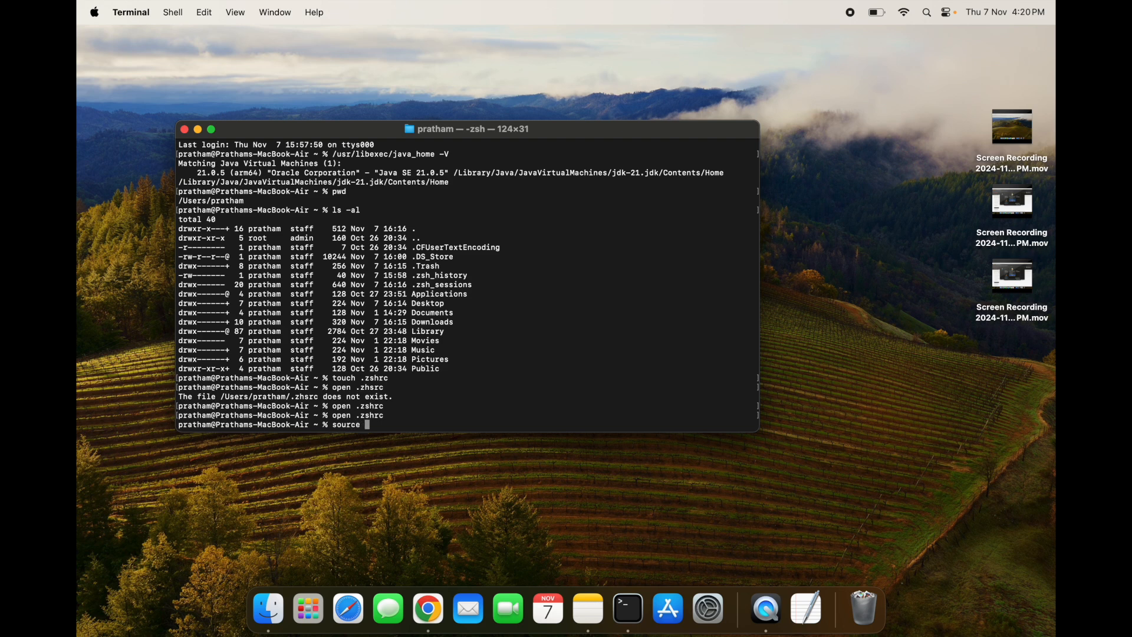
{"action": "type", "text": "."}
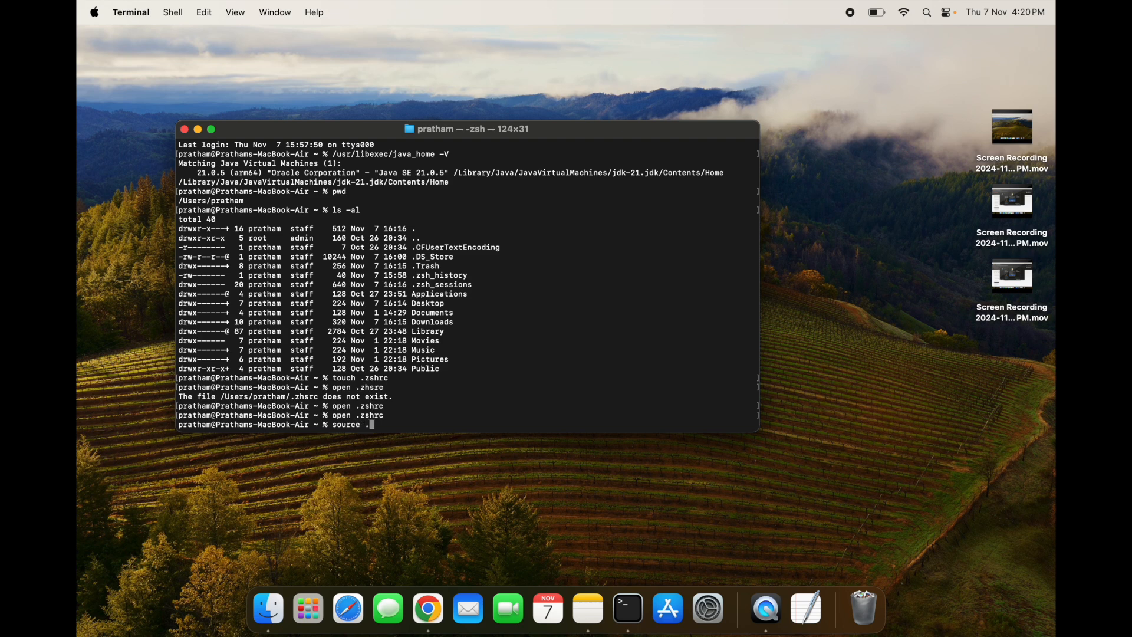
{"action": "type", "text": ".zshrc"}
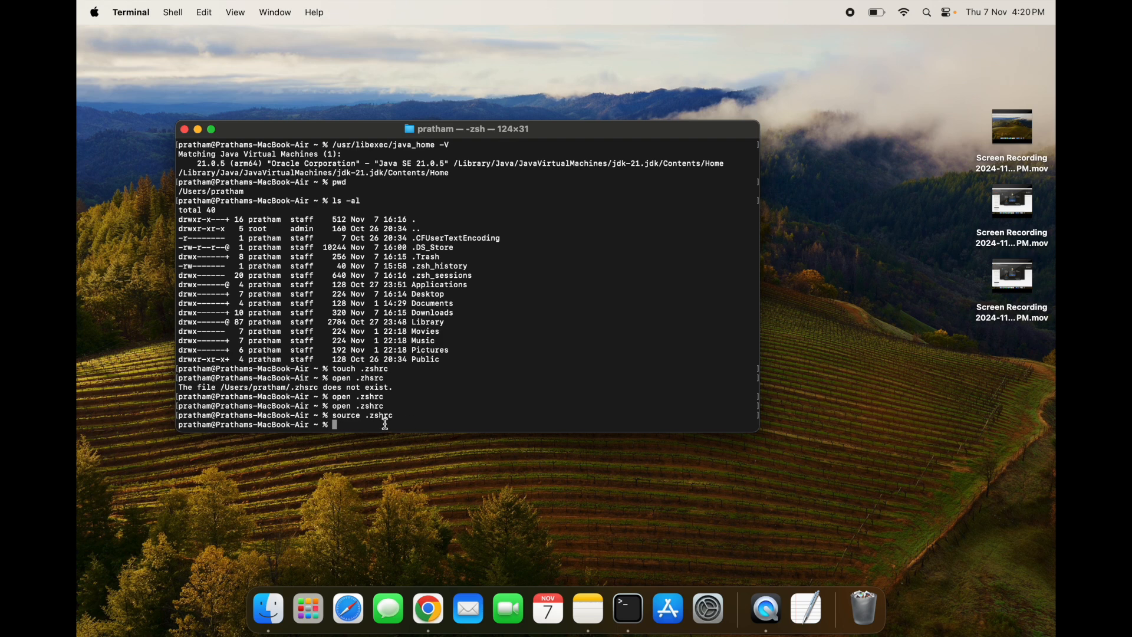
{"action": "mouse_move", "coordinate": [482, 426]}
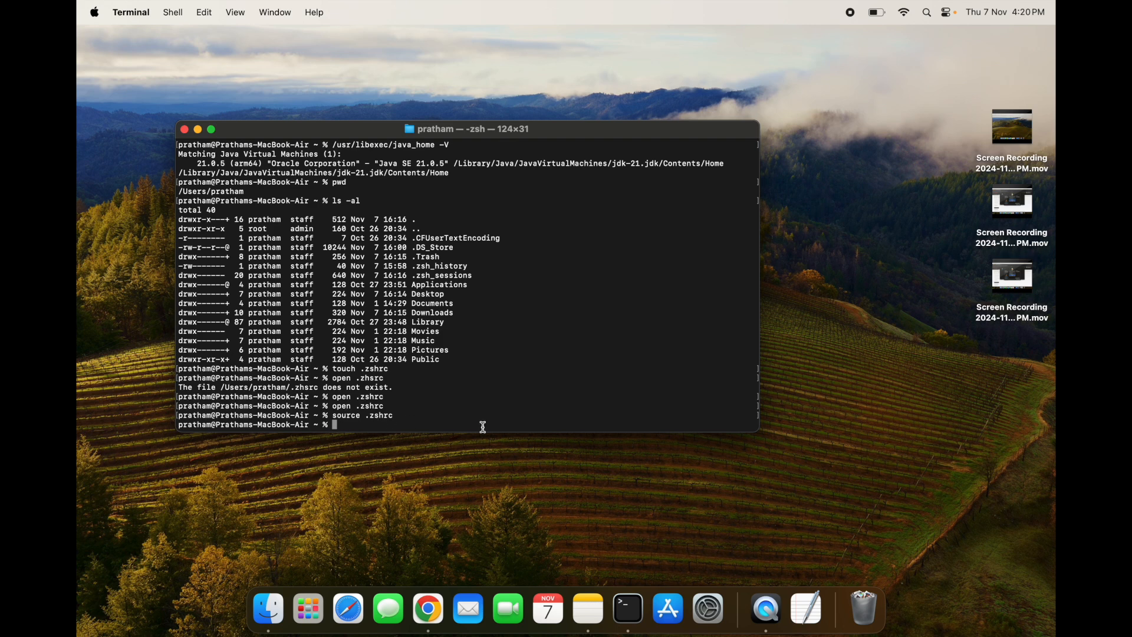
{"action": "mouse_move", "coordinate": [586, 471]}
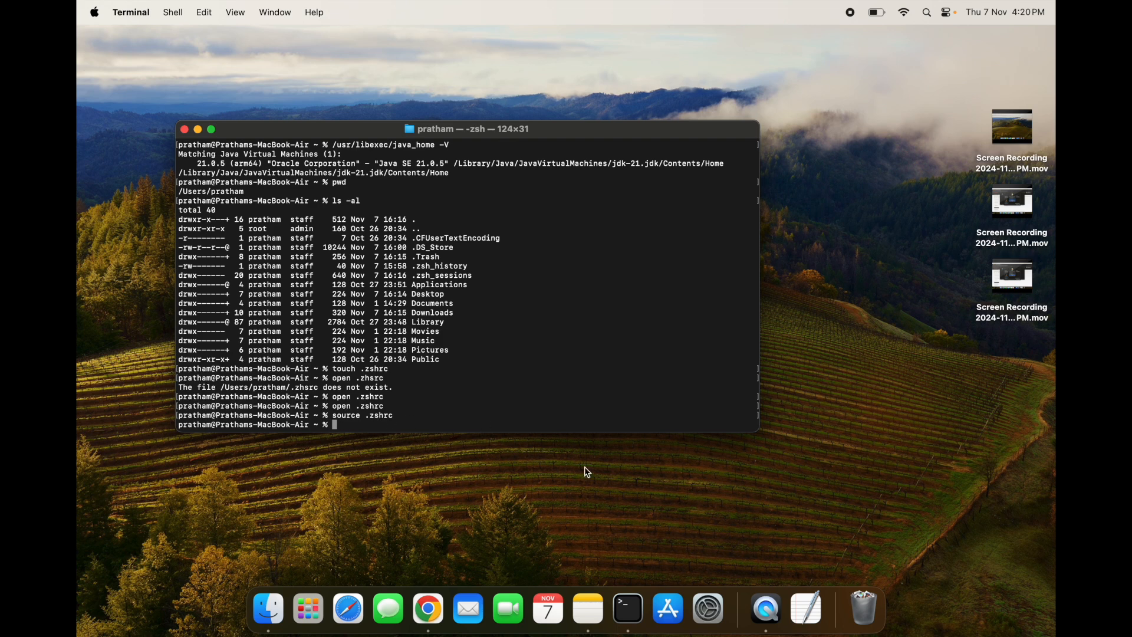
Run 'echo $JAVA_HOME' to print /Library/Java/JavaVirtualMachines/jdk-21.jdk/Contents/Home
{"action": "type", "text": "echo $JAVA_HOME"}
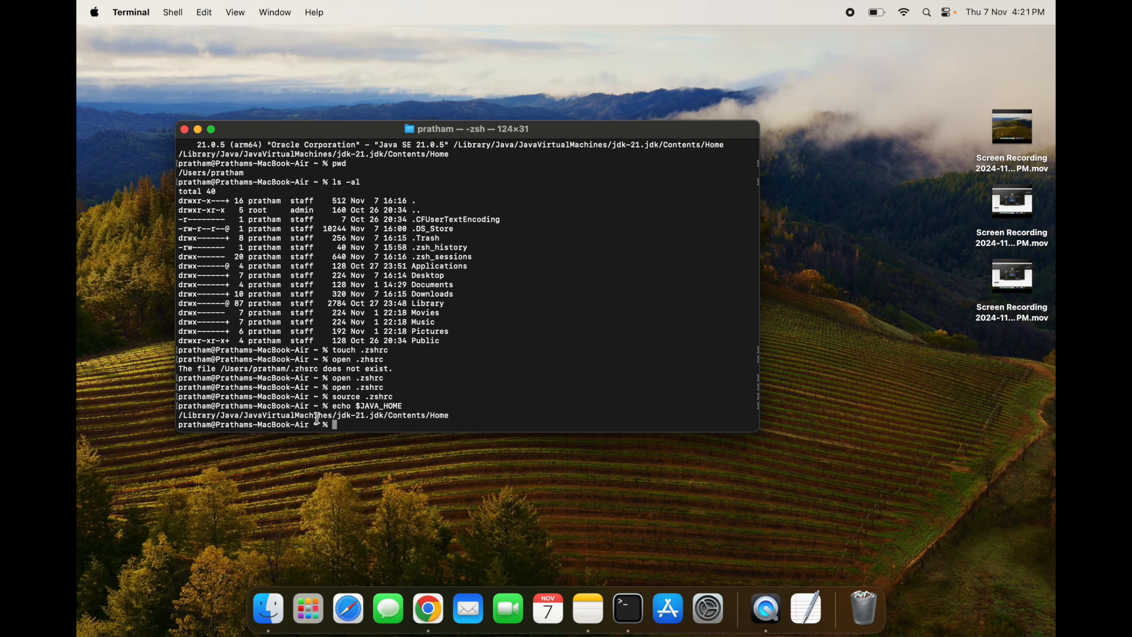
{"action": "mouse_move", "coordinate": [451, 414]}
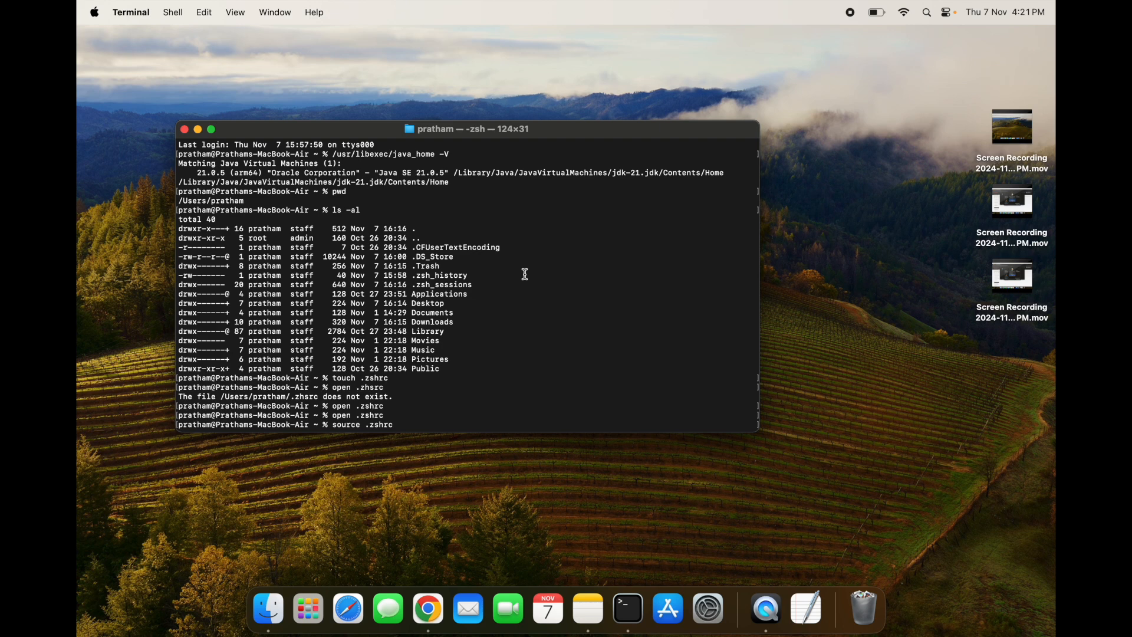
{"action": "type", "text": "echo $JAVA_HOME"}
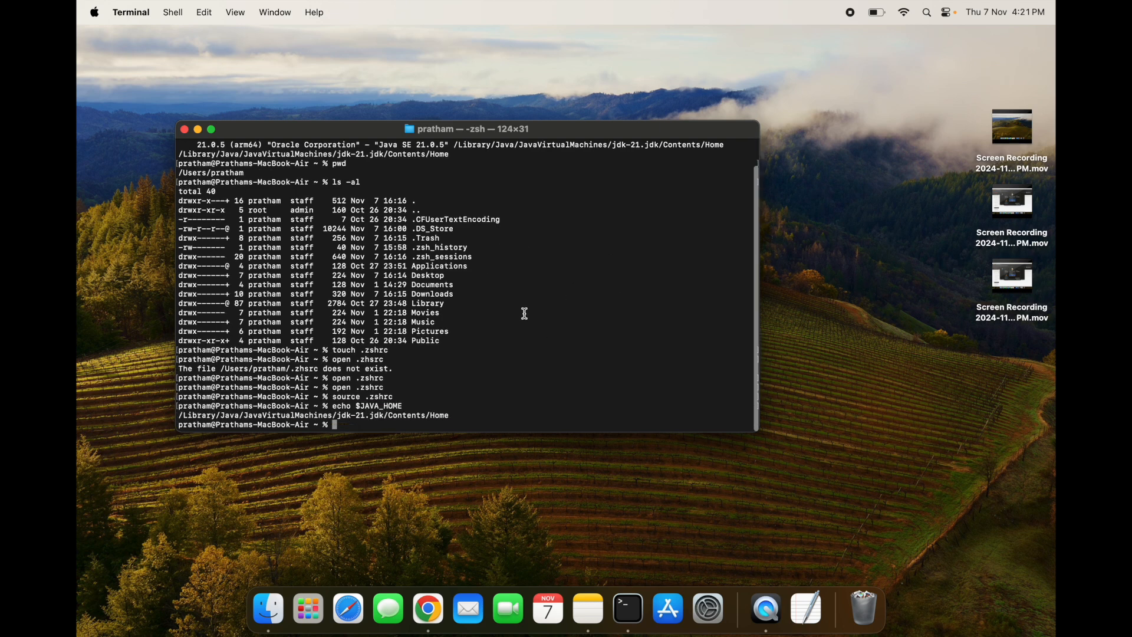